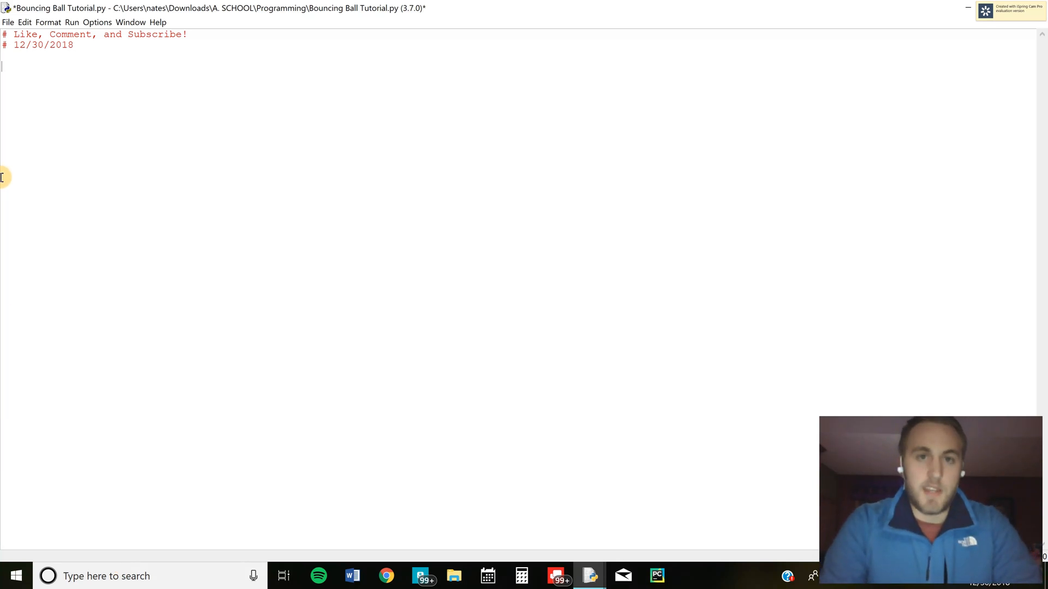
Step: Import everything from the graphics library
text(from graphi)
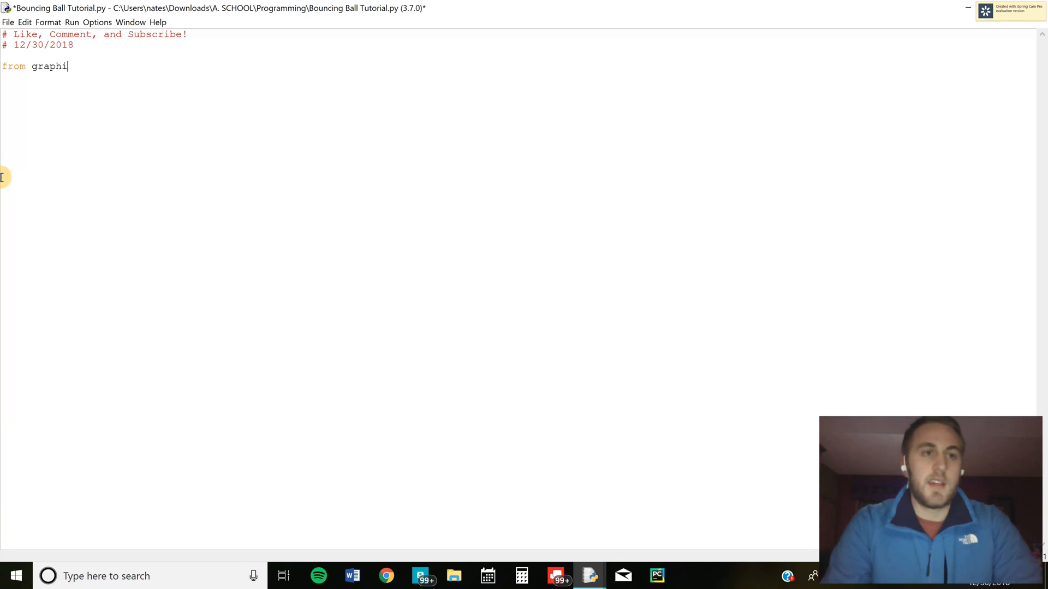
text(cs import *)
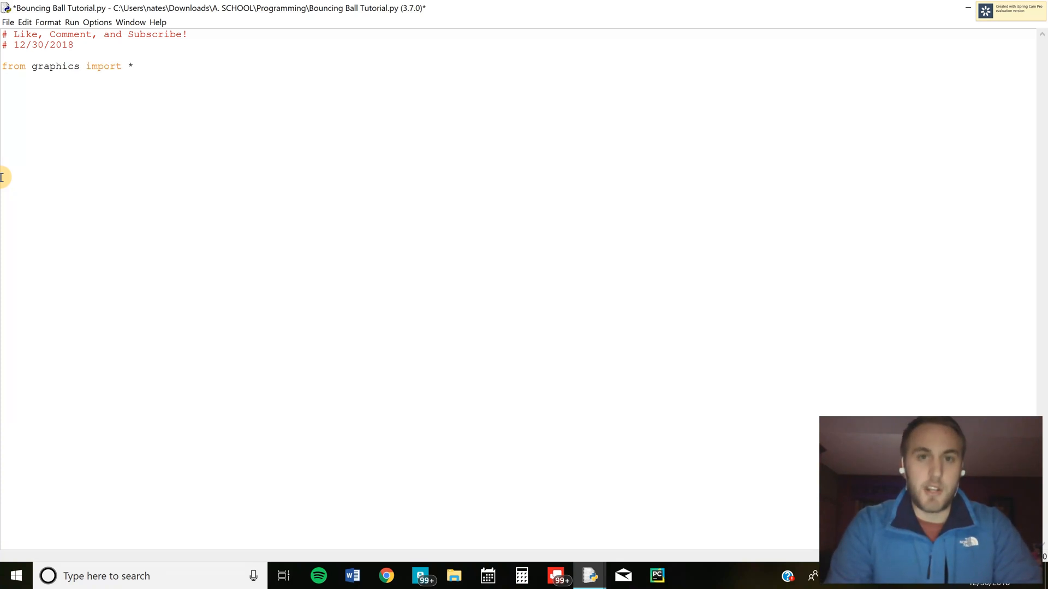
Step: Create win as a GraphWin titled "bouncing ball" sized 800 by 600 and begin the radius line
text(win = Graph)
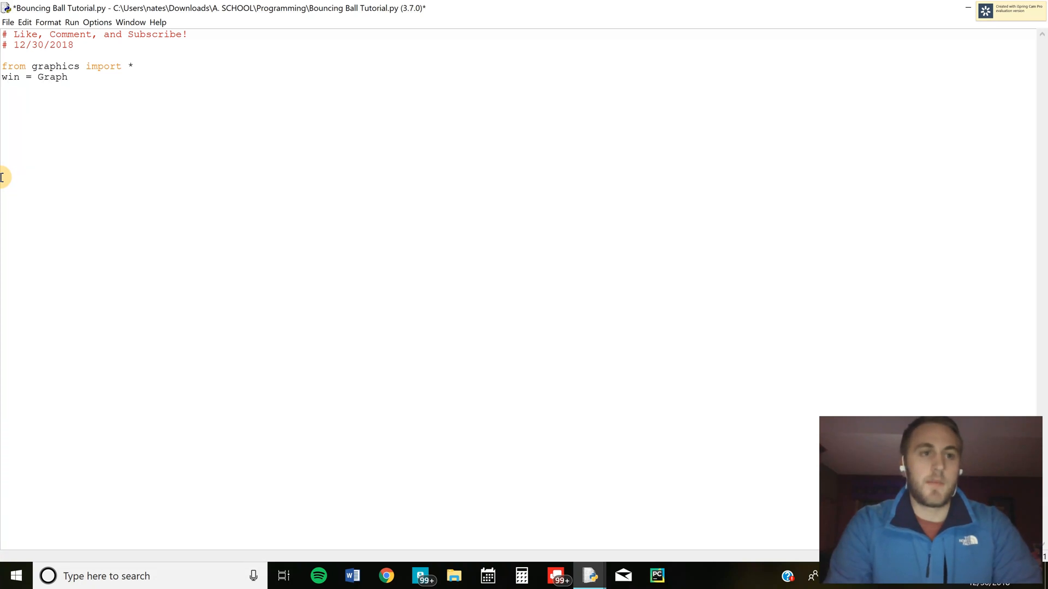
text(Win("bou)
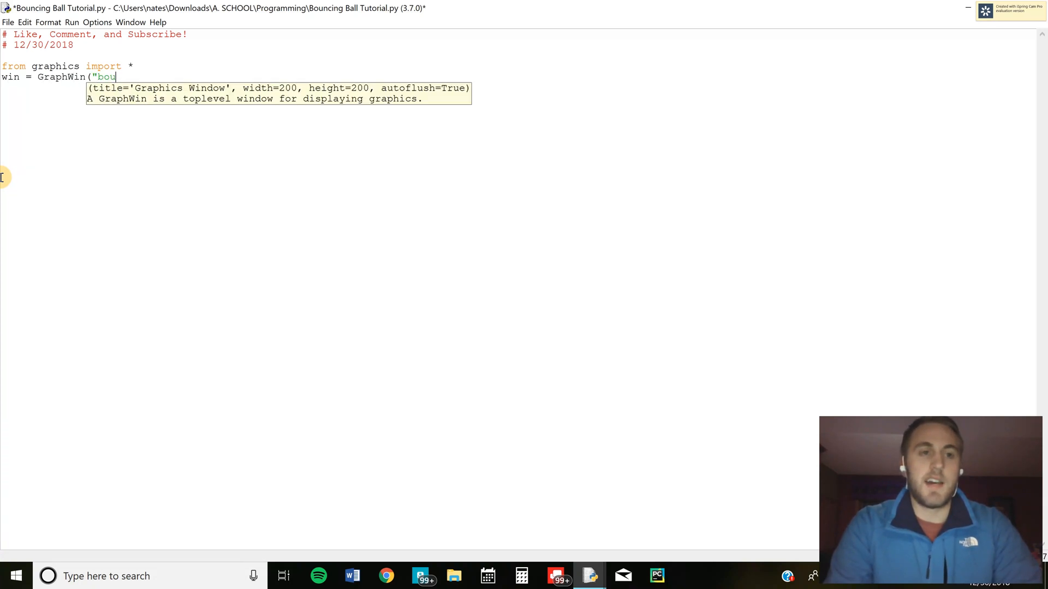
text(ncing ball",)
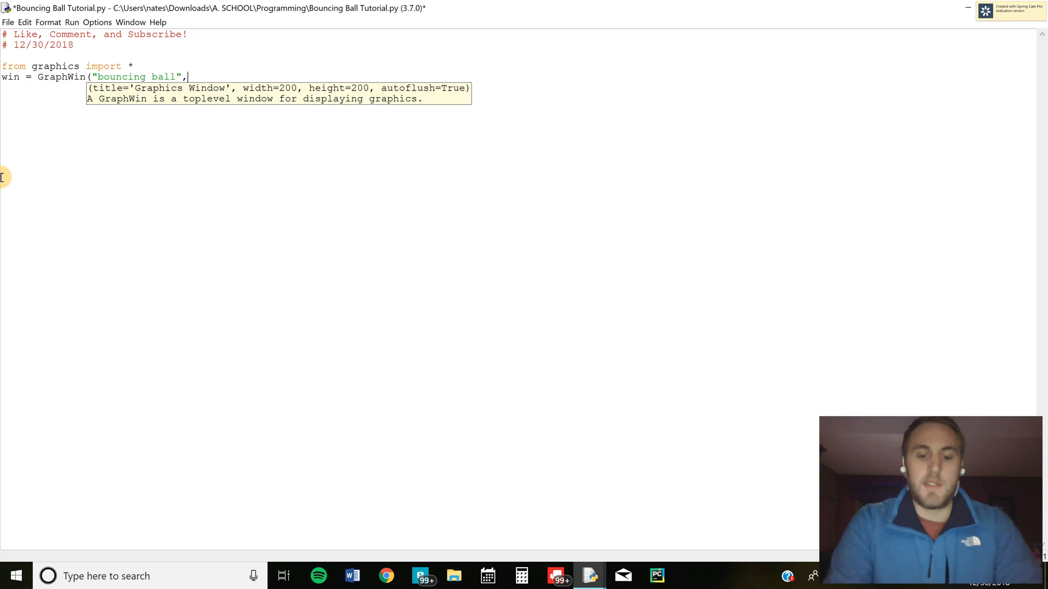
text(800,)
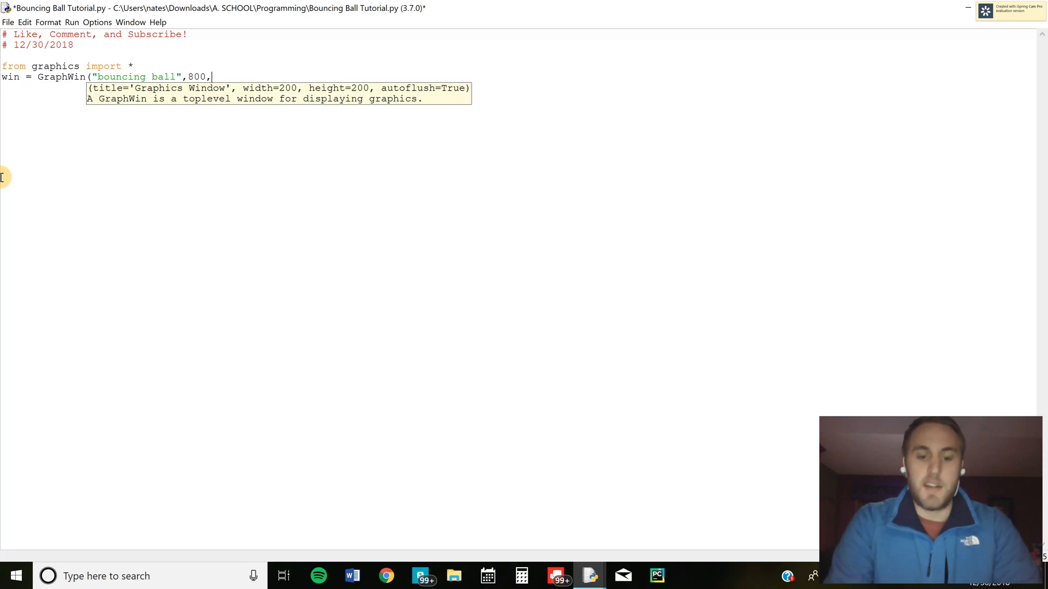
text(600))
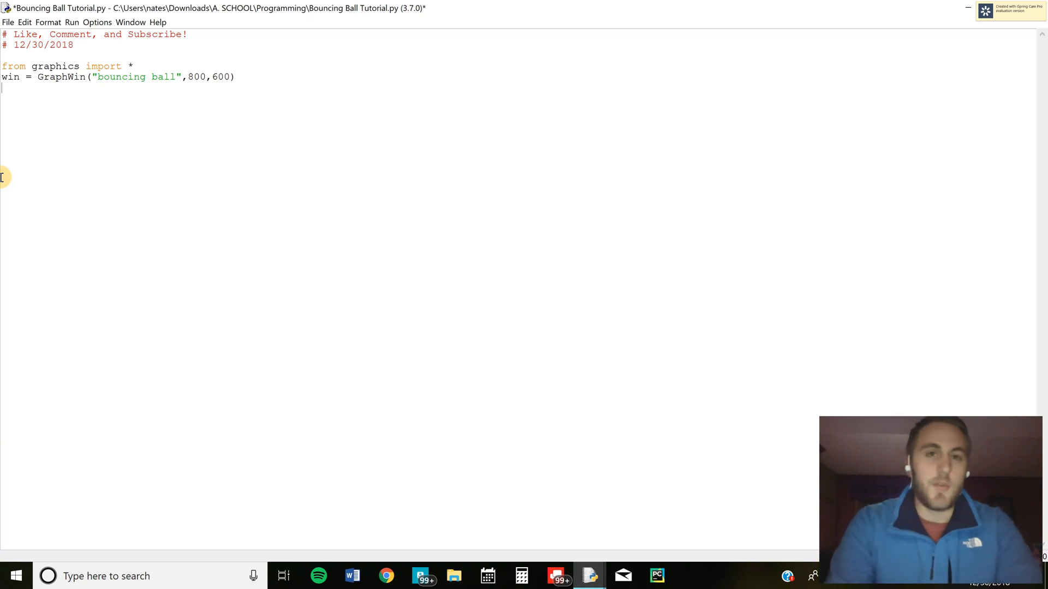
text(radius =)
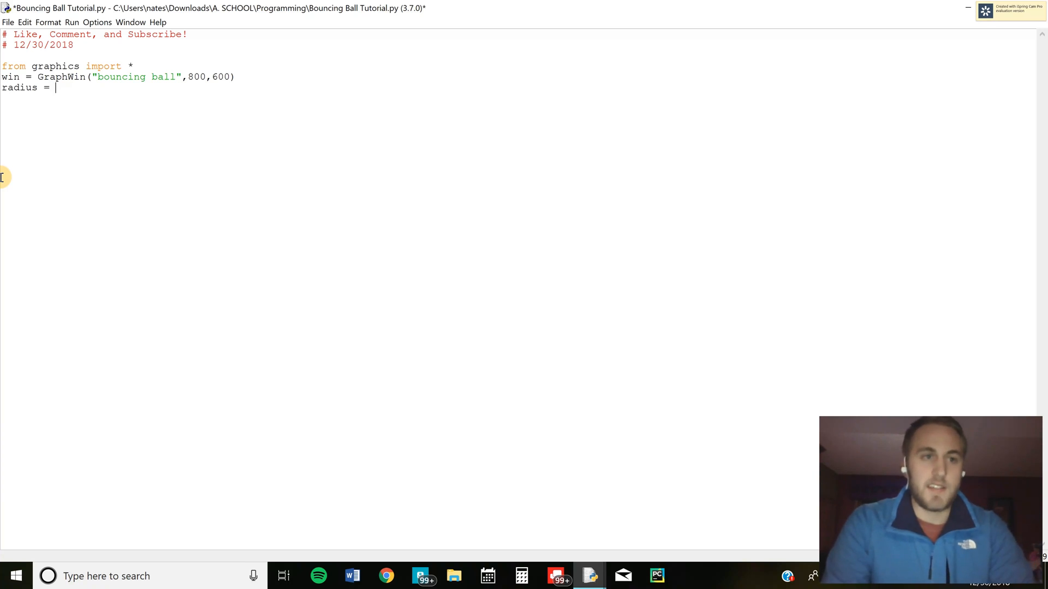
Step: Set radius to 10
text(10)
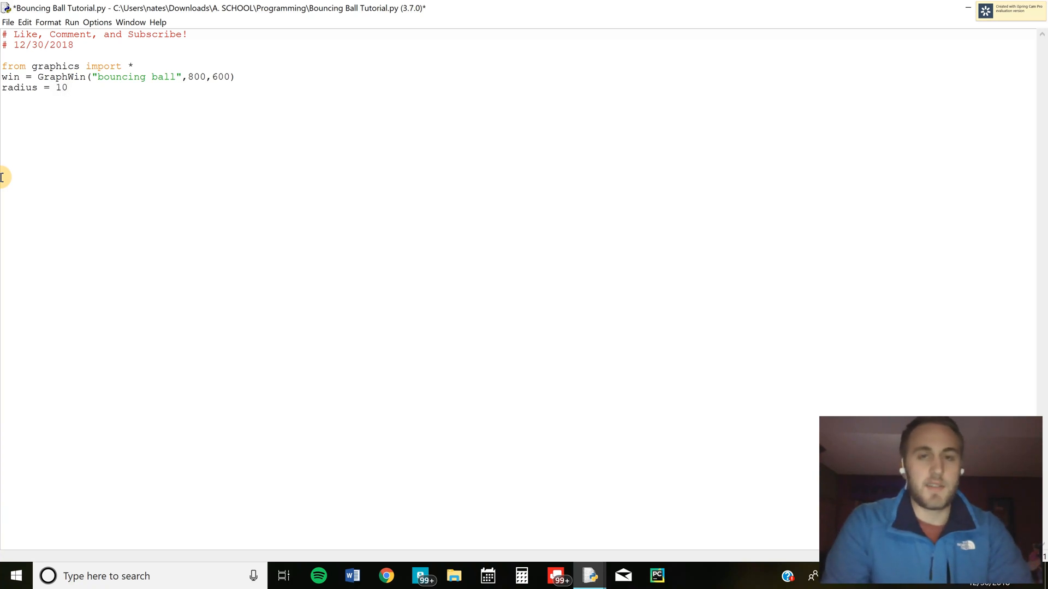
click(66, 87)
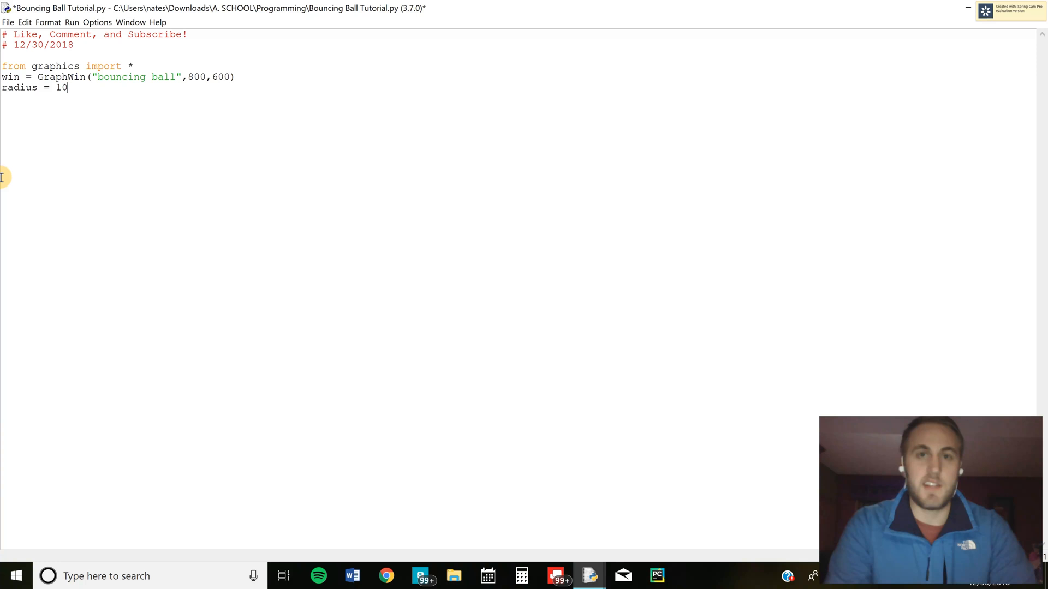
key(enter)
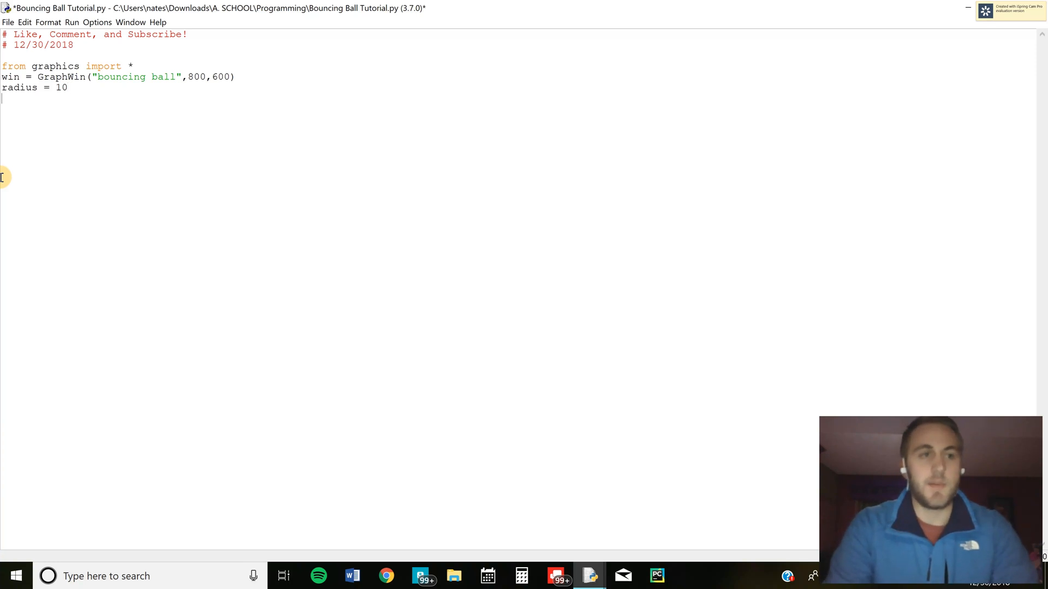
Step: Define ball as a Circle at Point(400,300) with radius and draw it in win
text(ball = Cir)
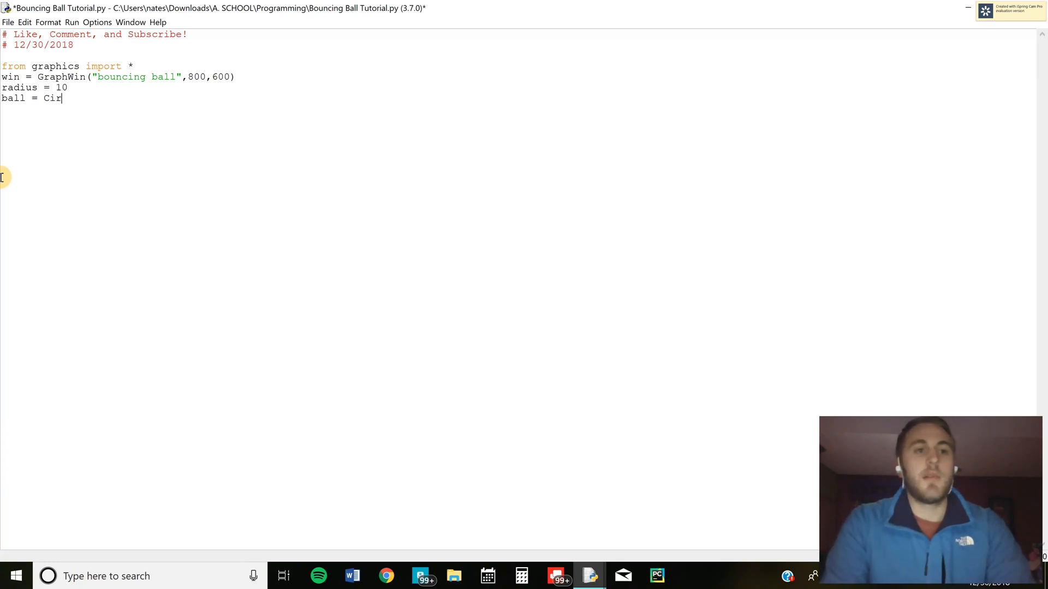
text(cle(Point()
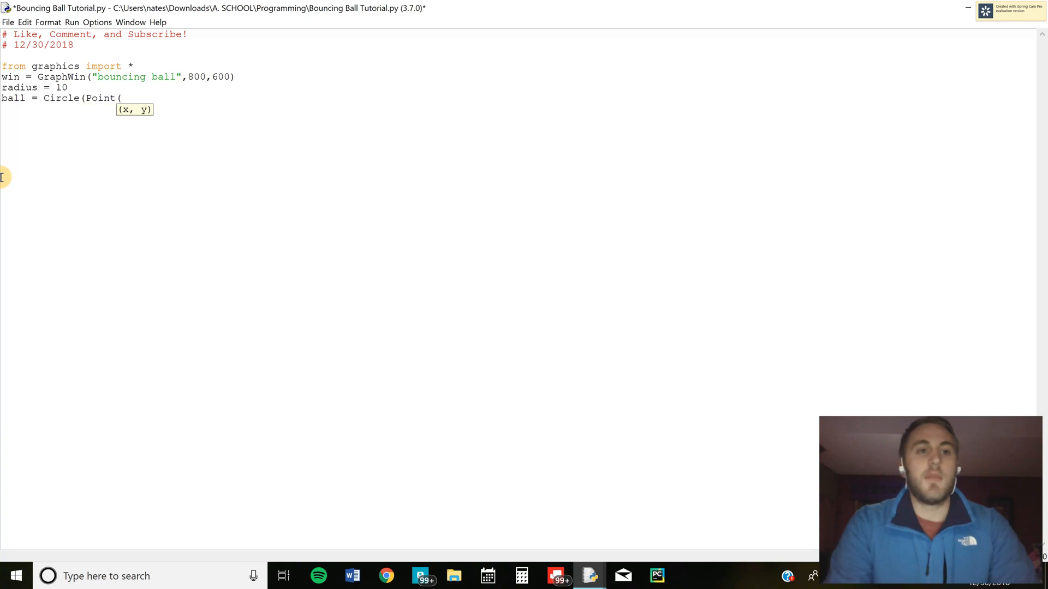
text(400,)
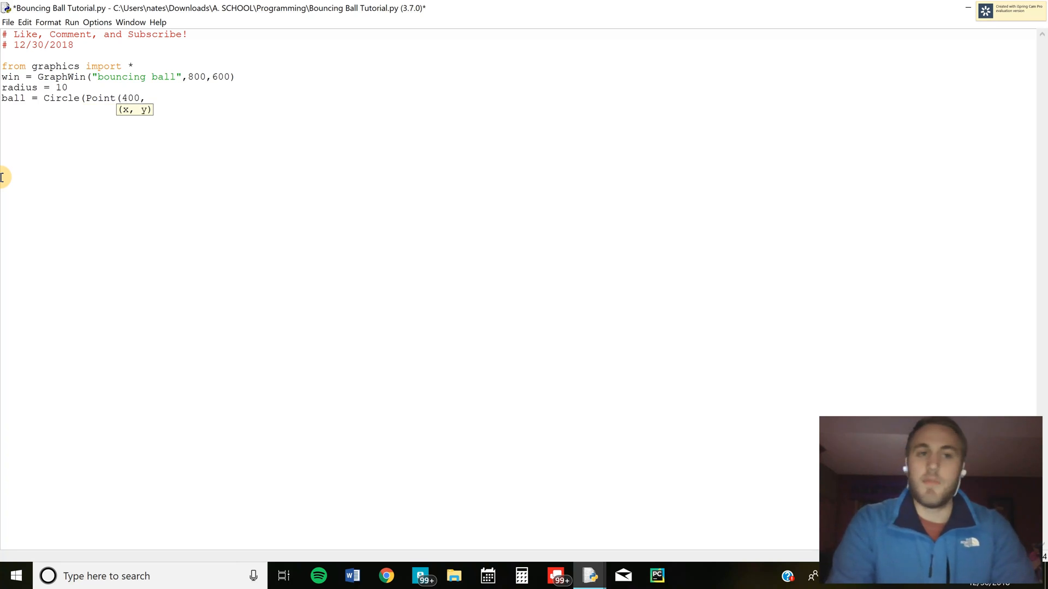
text(300))
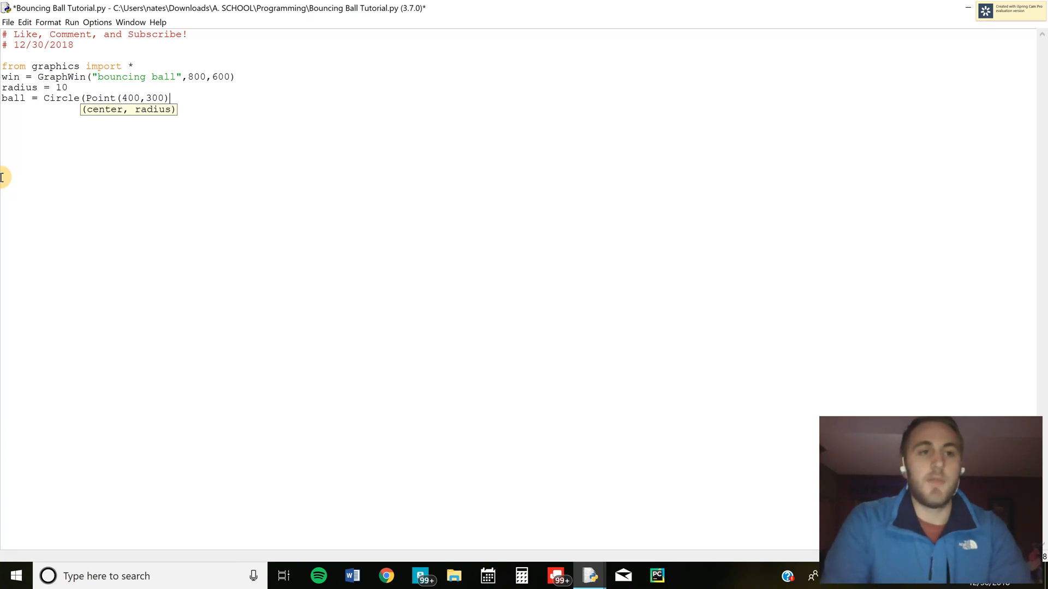
text(,radius)
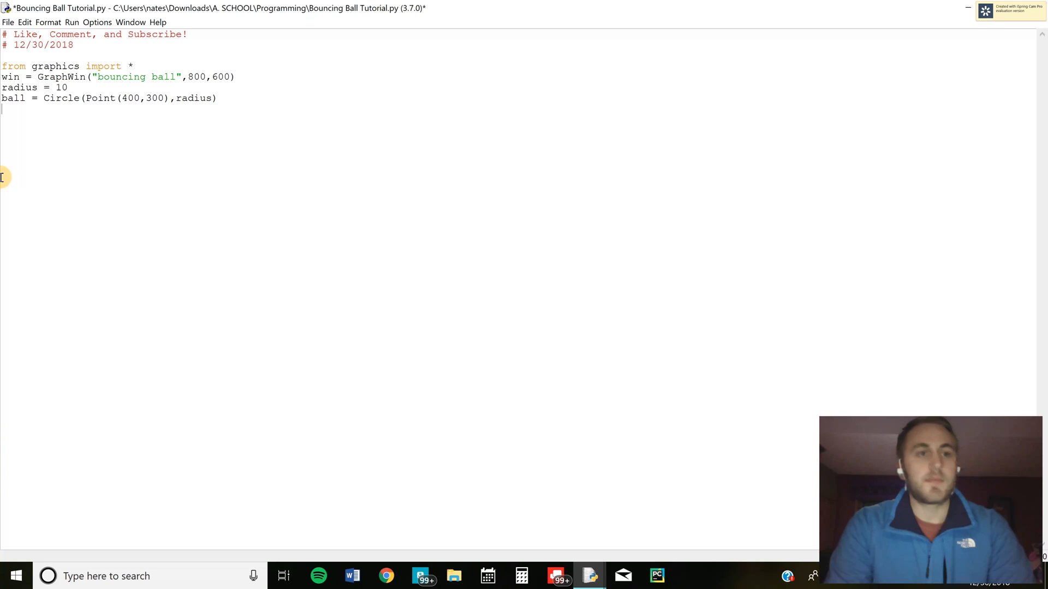
text(ball.draw(win)
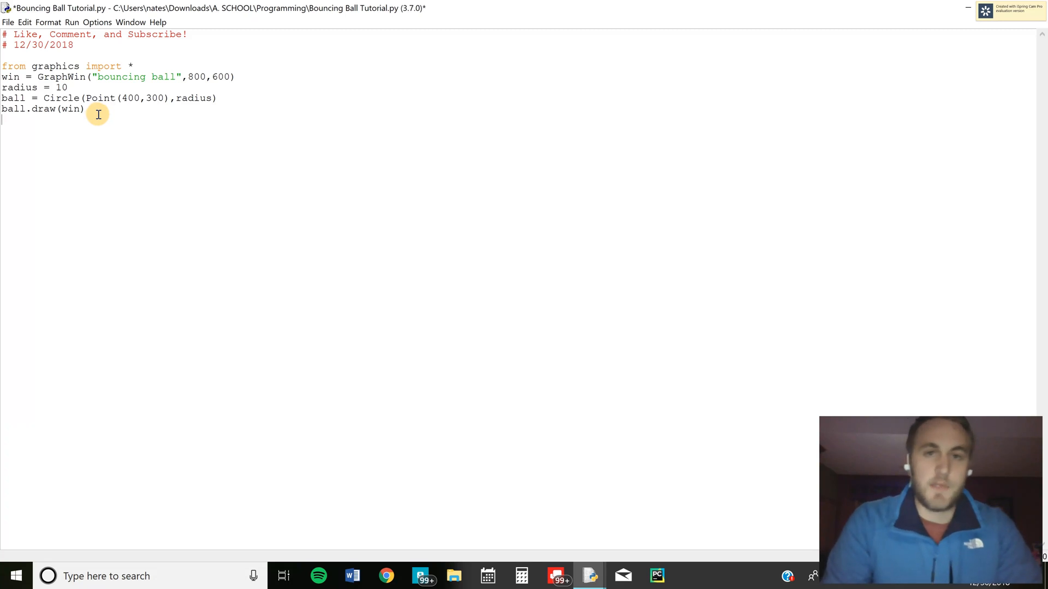
Step: Write a range(100) loop that sleeps .001 seconds and moves the ball by (1,1)
text(for i in)
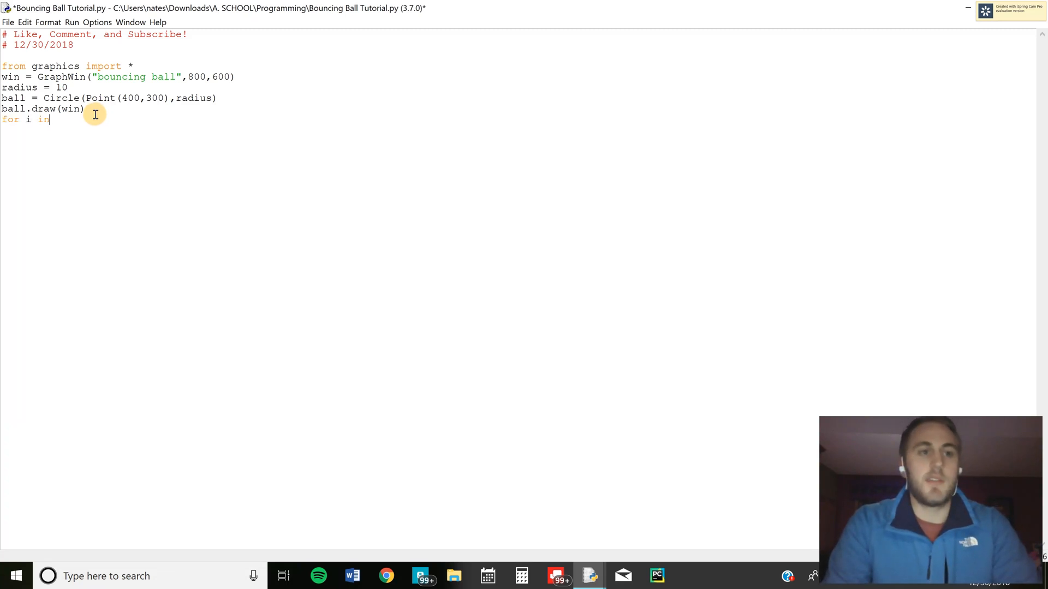
text(range(100)
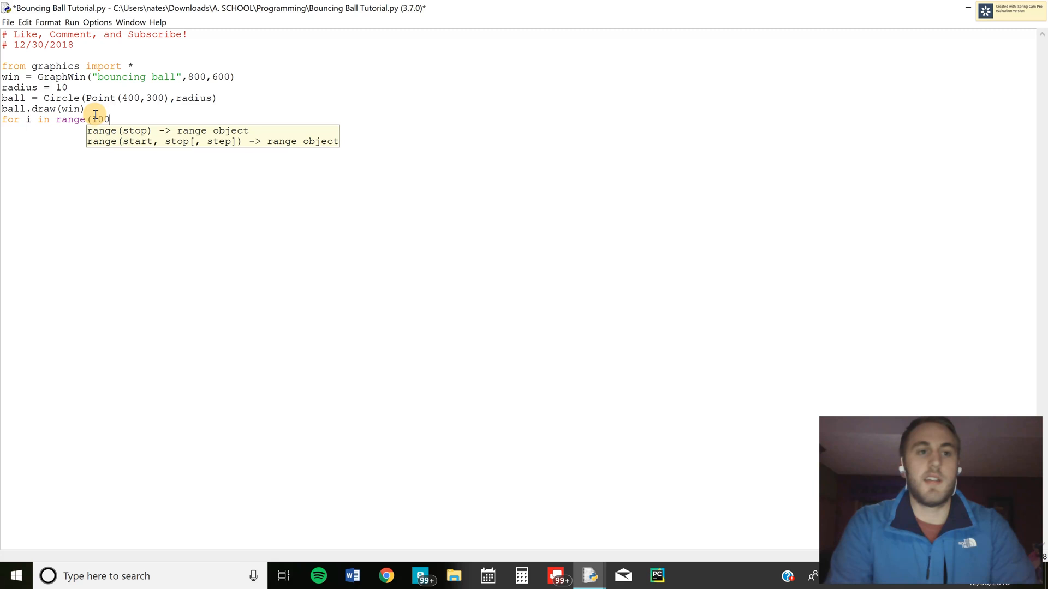
text():)
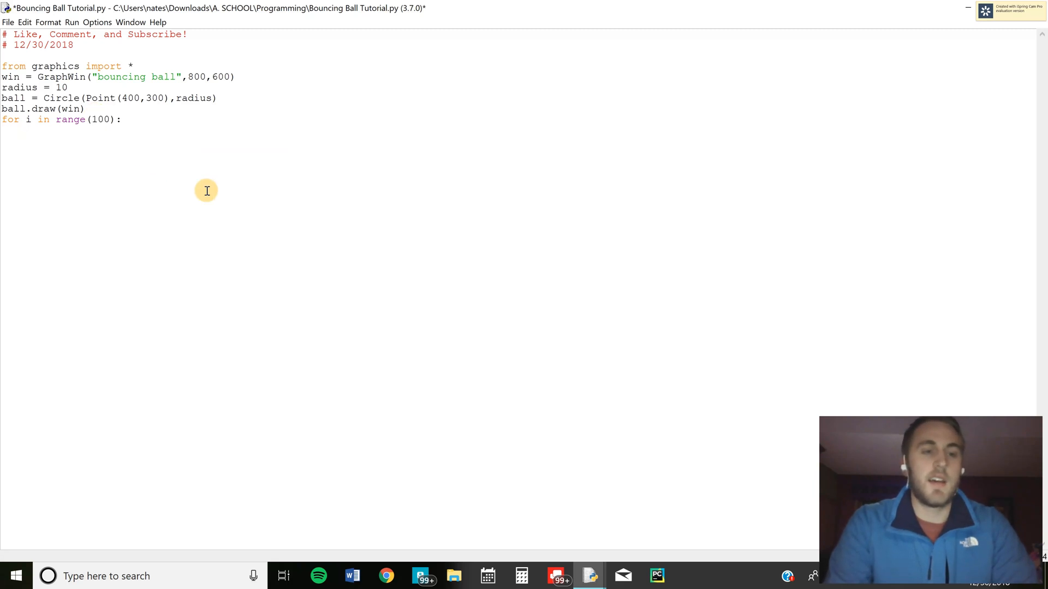
text(time.sleep()
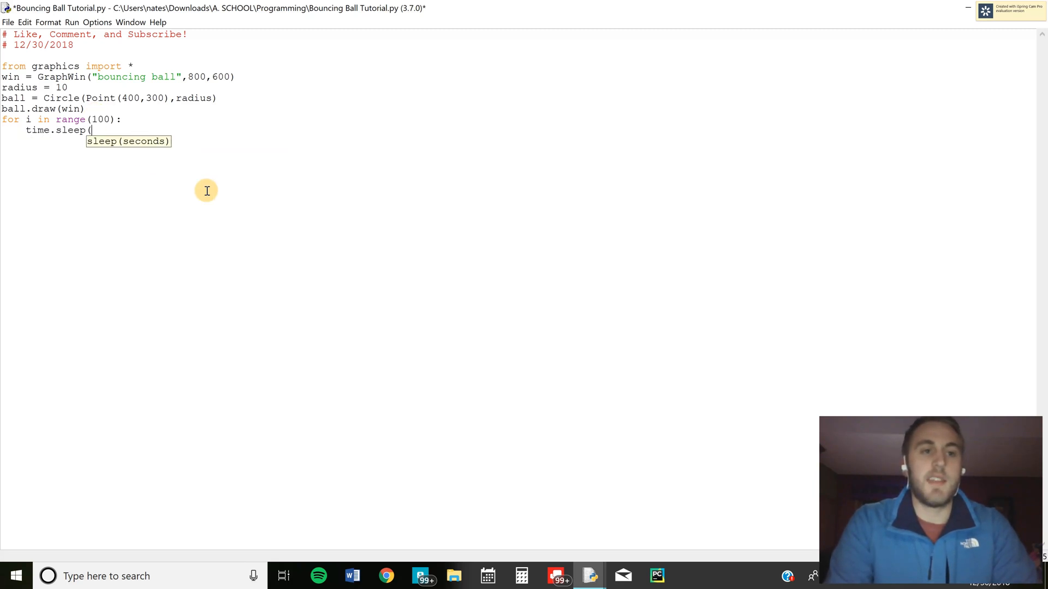
text(.001))
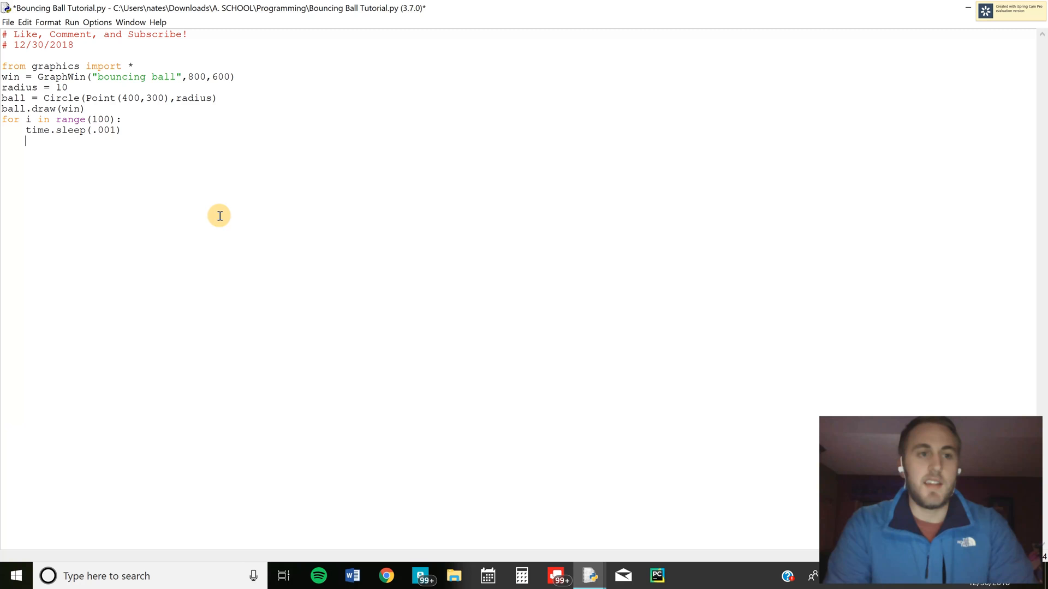
text(ball.move(1,)
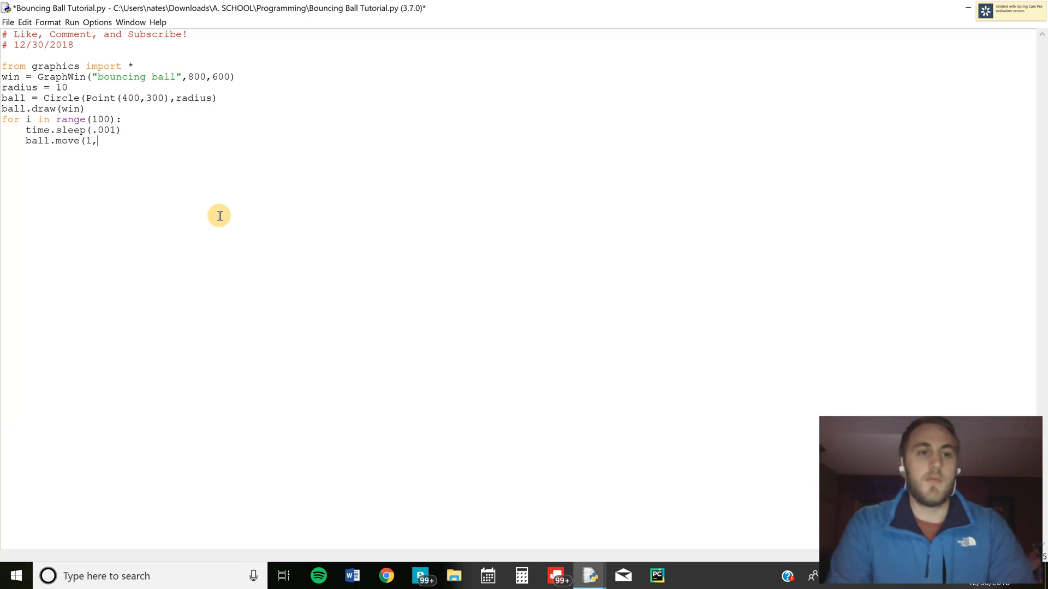
text(1))
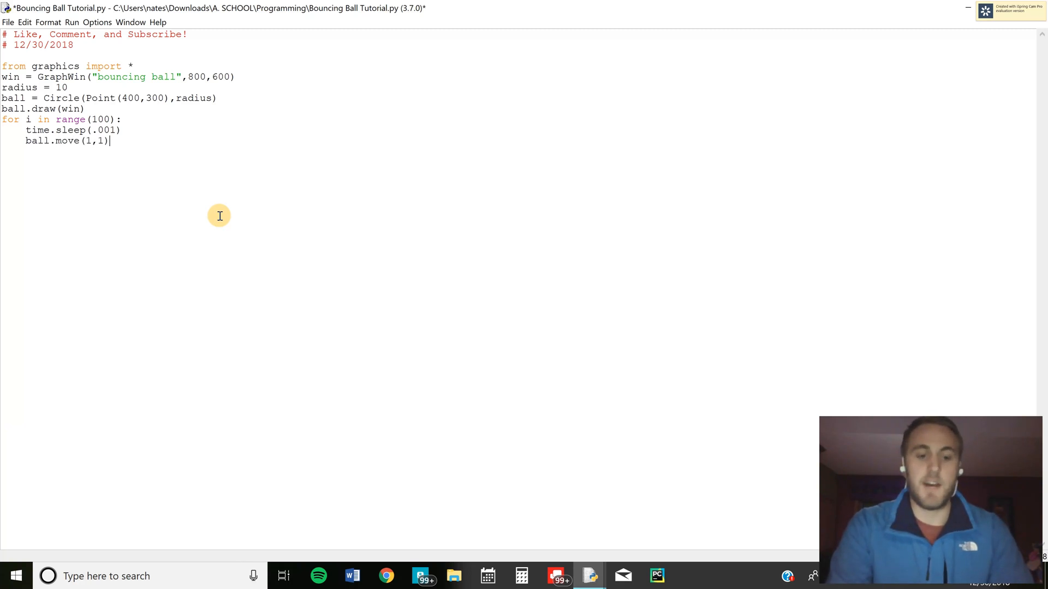
Step: Save and run the module with F5 to watch the ball move diagonally
key(F5)
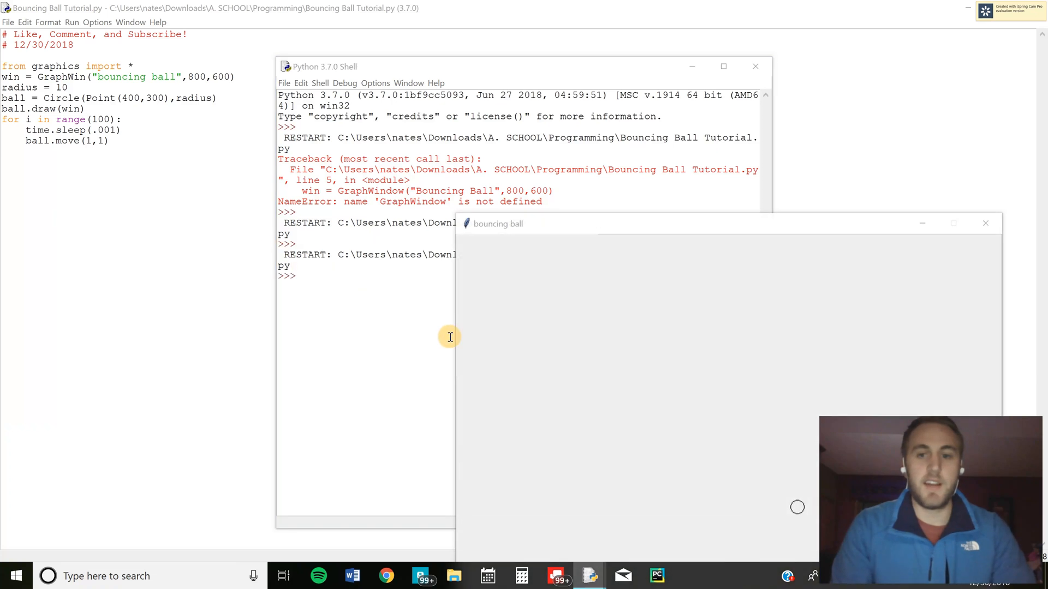
mouse_move(727, 466)
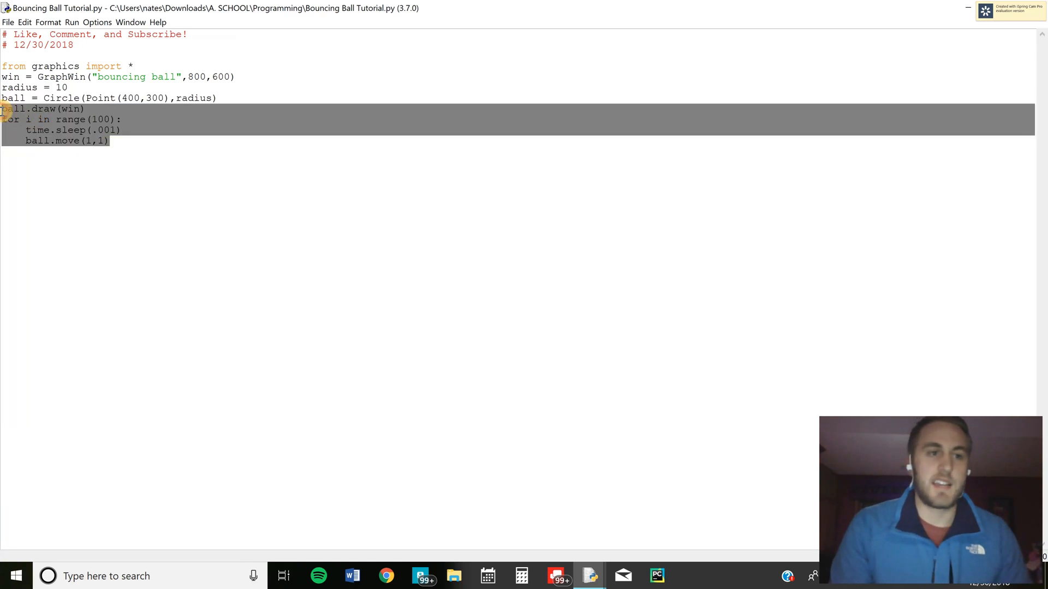
Step: Remove the test loop and define dx = 1 and dy = 1, starting the yFloor line
key(Delete)
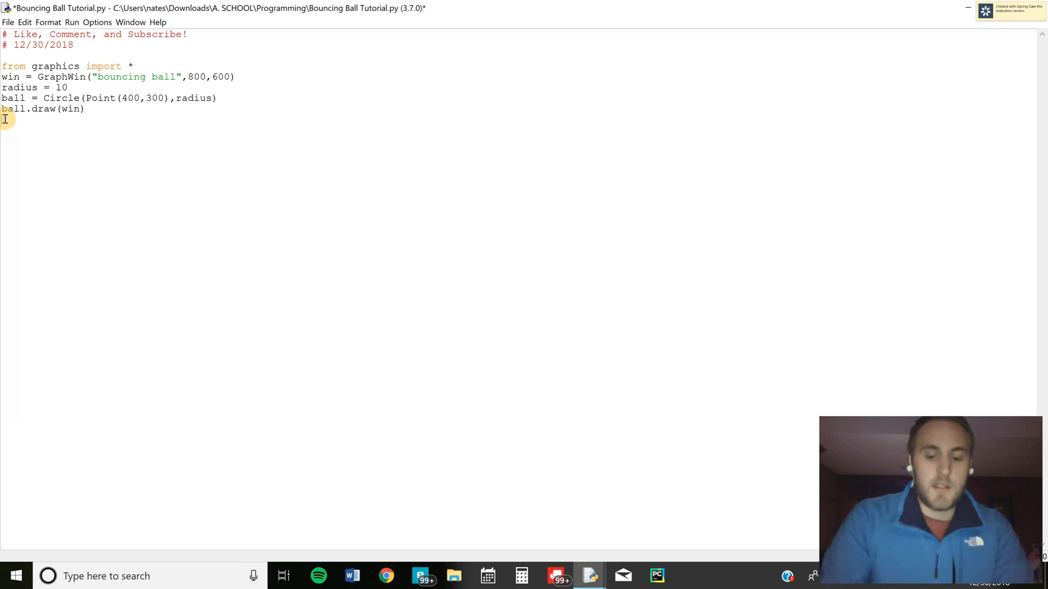
text(dx = 1)
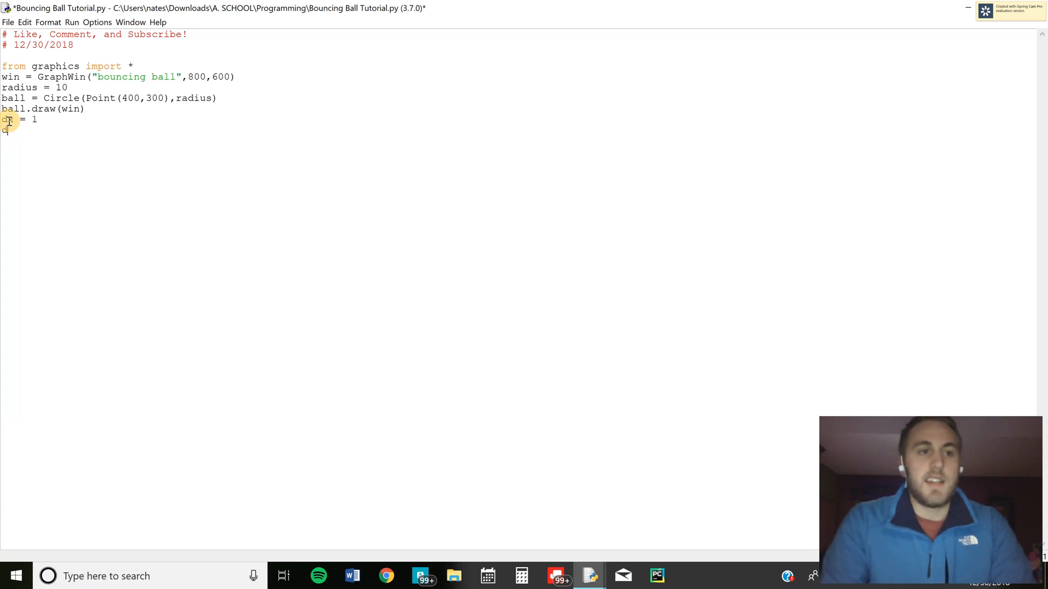
text(dy = 1)
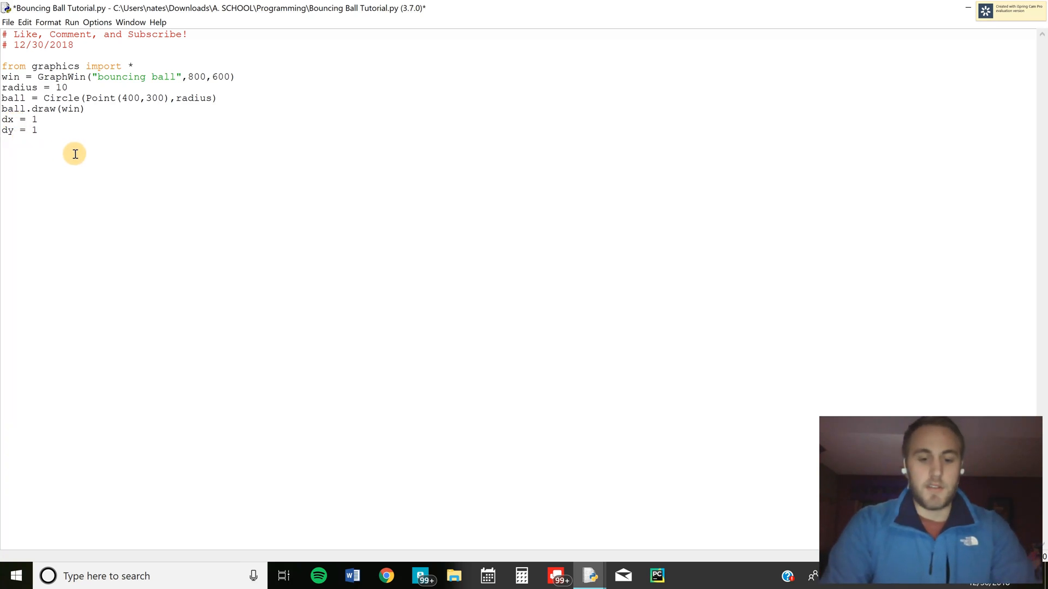
text(yFloor = radius)
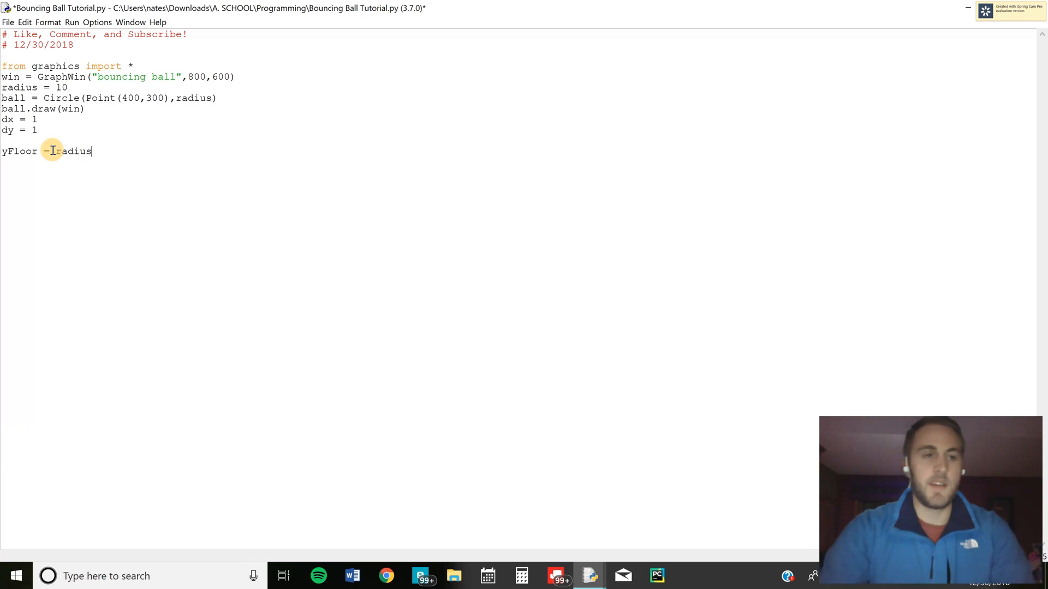
Step: Set yCieling to win.getHeight() minus radius
key(enter)
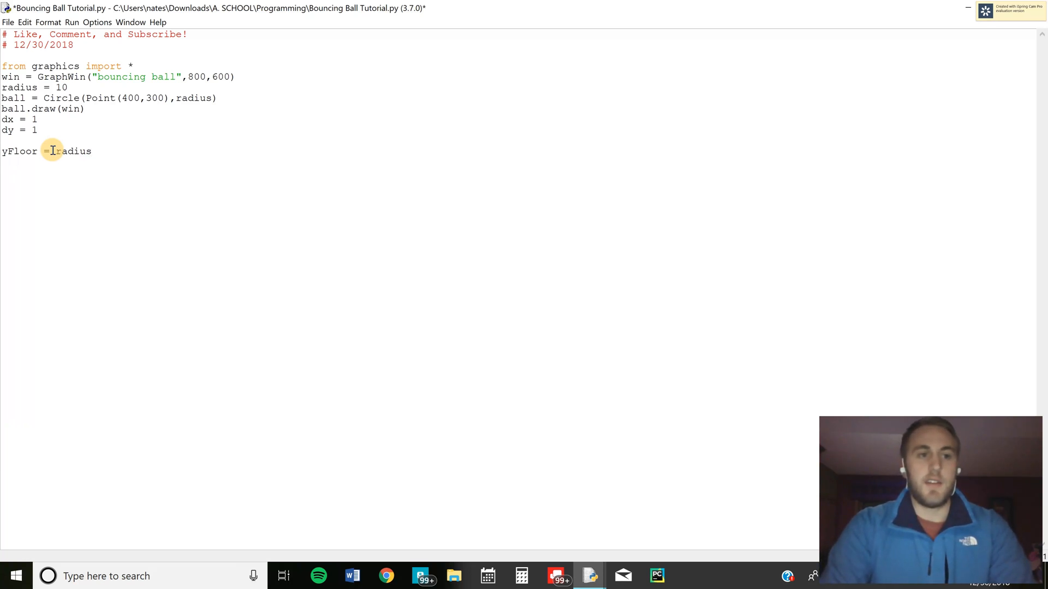
text(yCieling =)
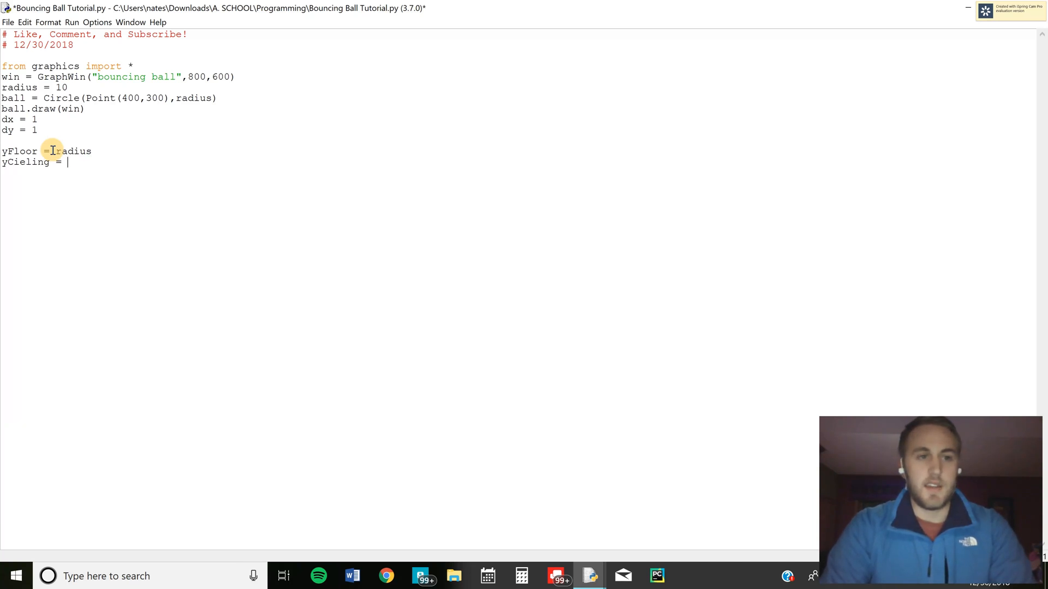
text(win.getH)
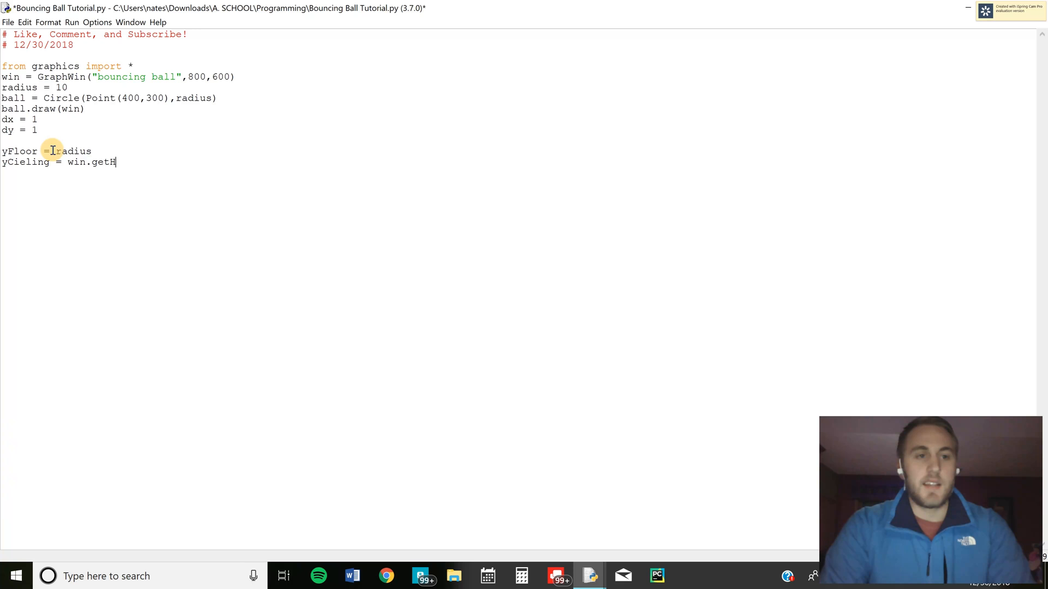
text(eight())
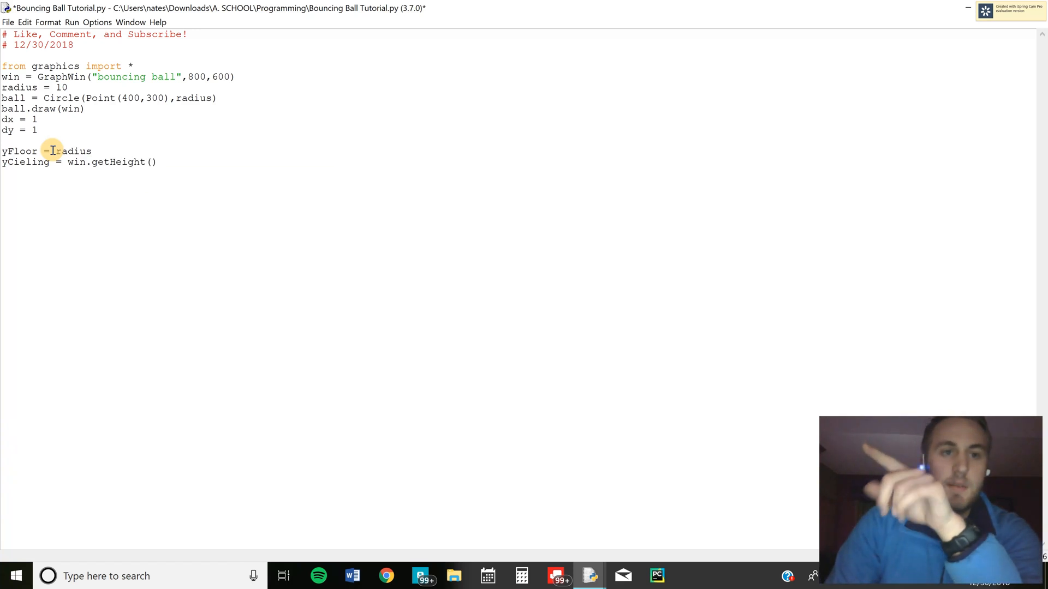
text(-)
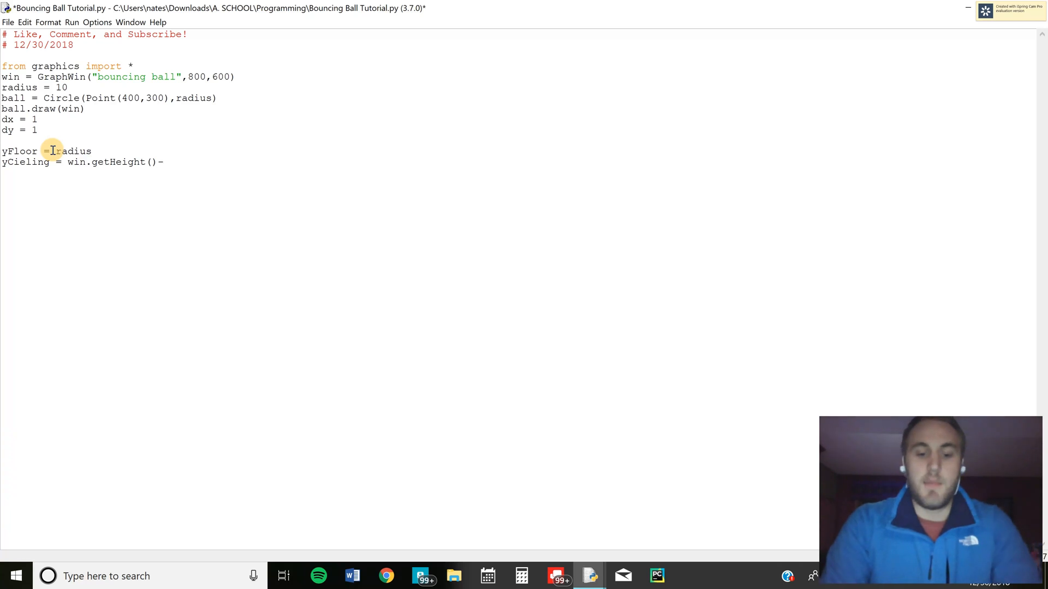
text(radius)
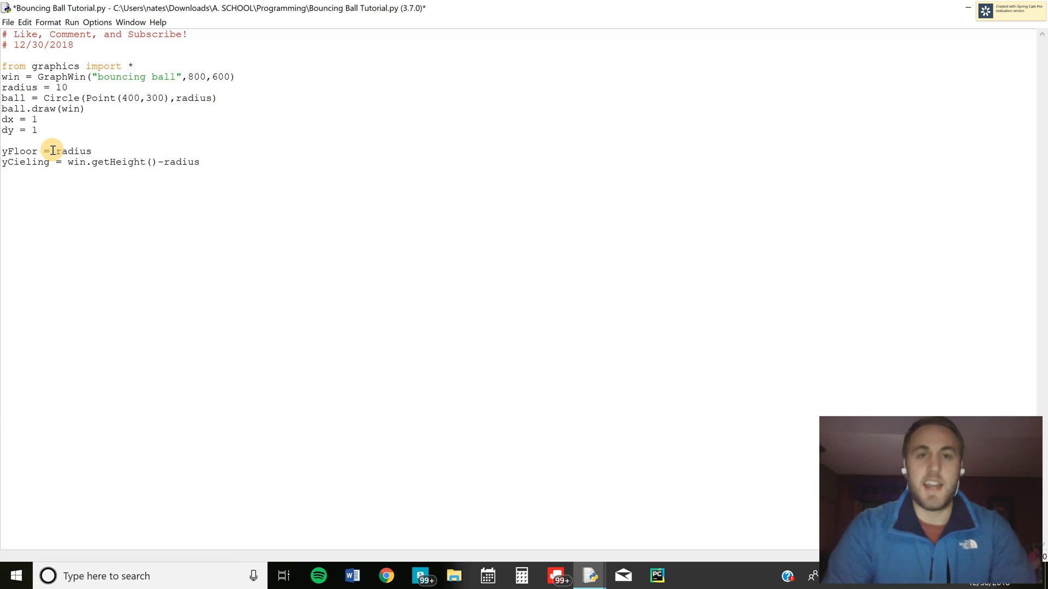
Step: Set xFloor to radius and xCieling to win.getWidth() minus radius, then begin a while True loop
text(xFloor = radius)
text(y)
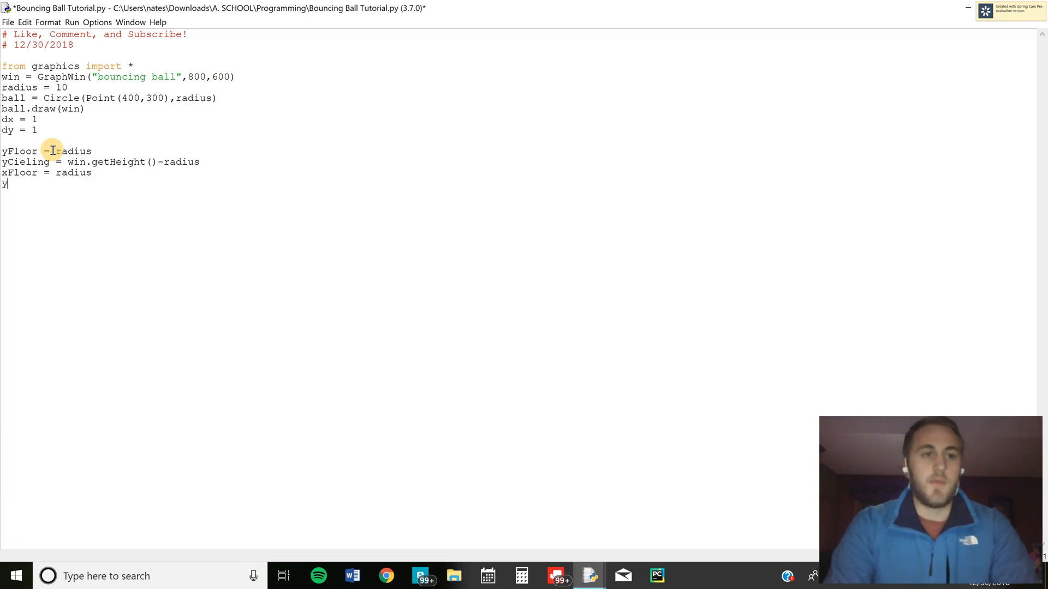
text(Cieling)
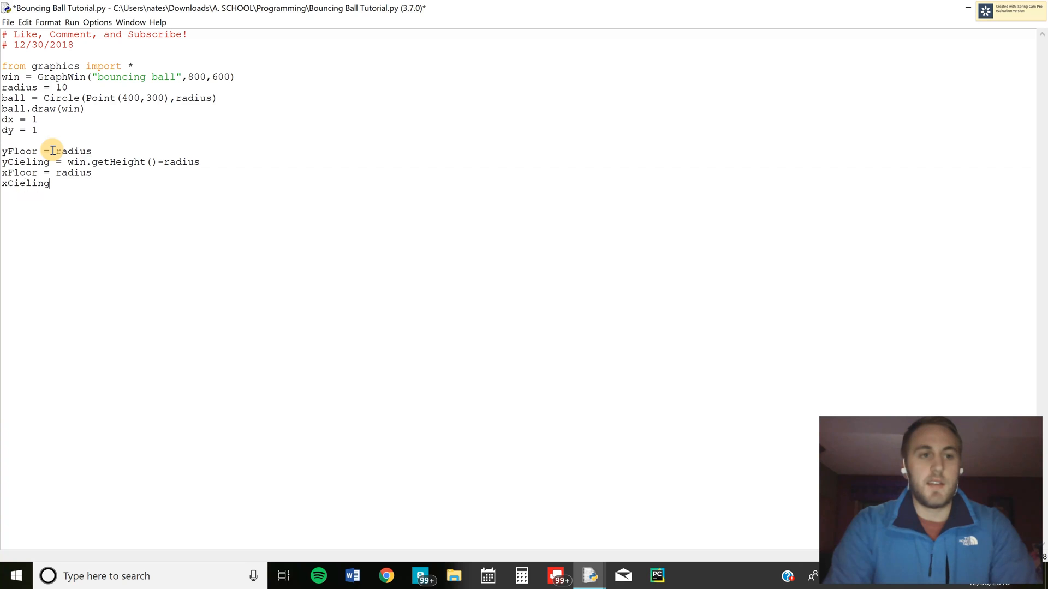
text(= win.get)
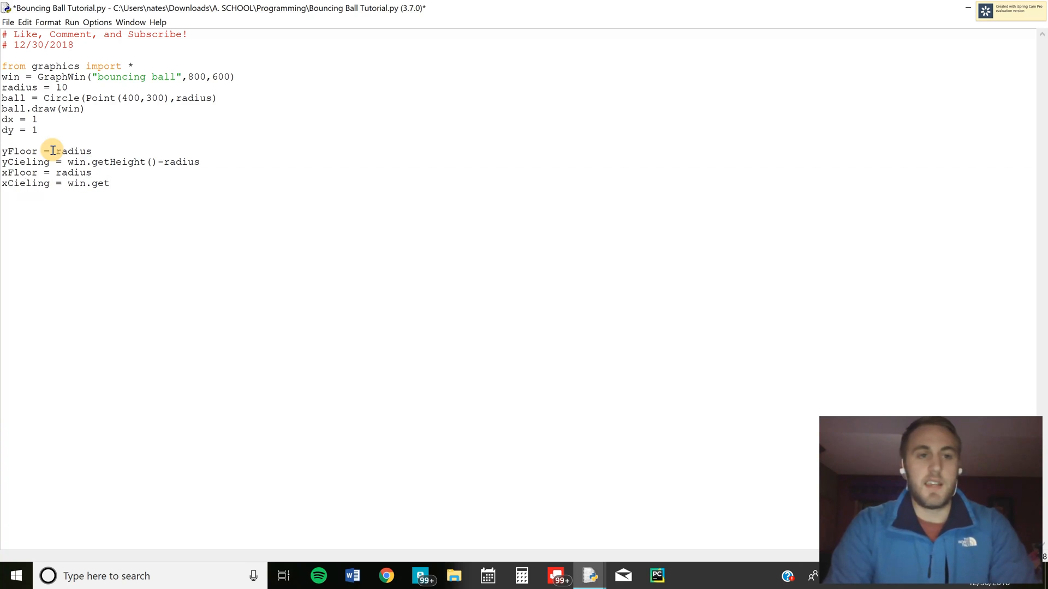
text(Width()-r)
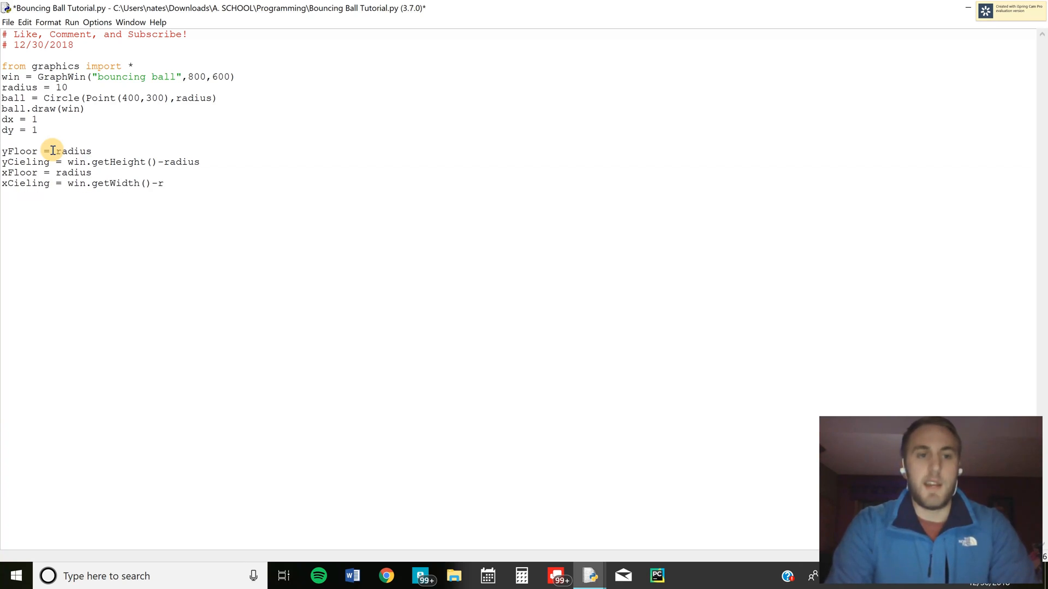
text(adius)
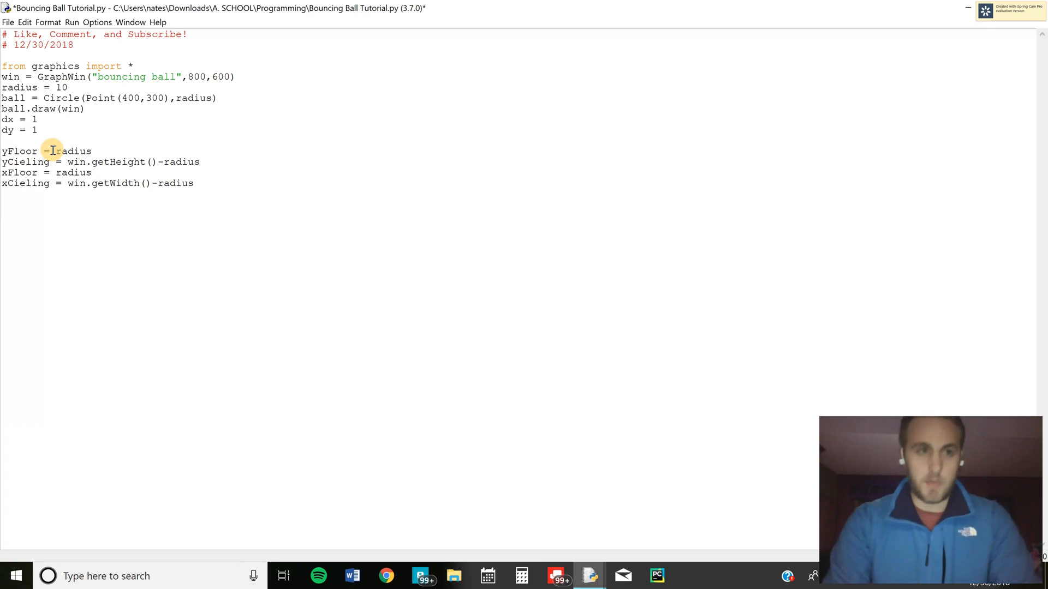
text(while True:)
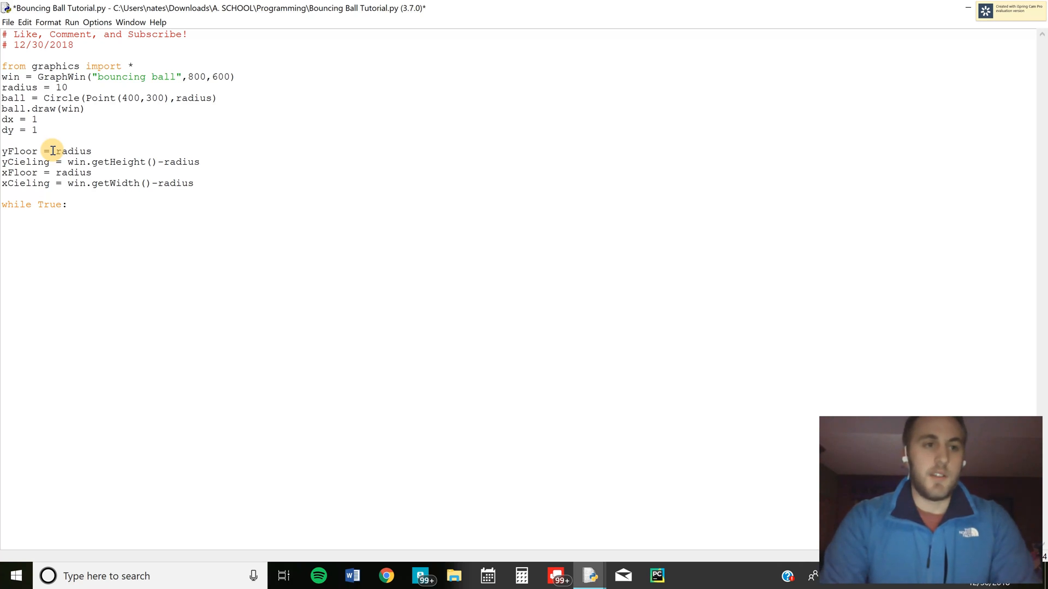
Step: Move the ball by dx,dy and start an if checking getY() <= yFloor
text(ball.move(dx,dy)
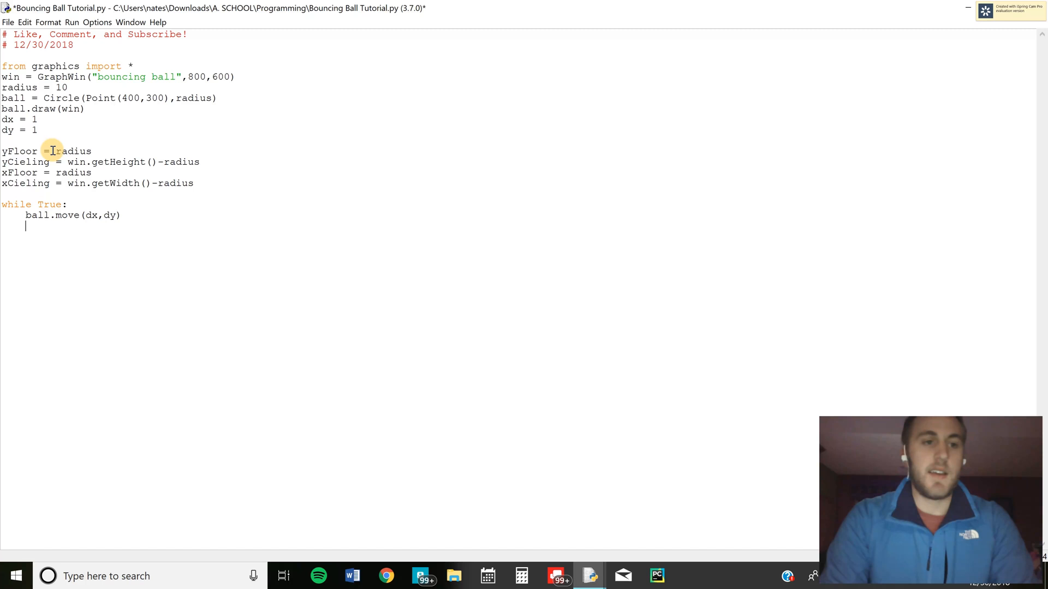
text(if ball.getCenter().get)
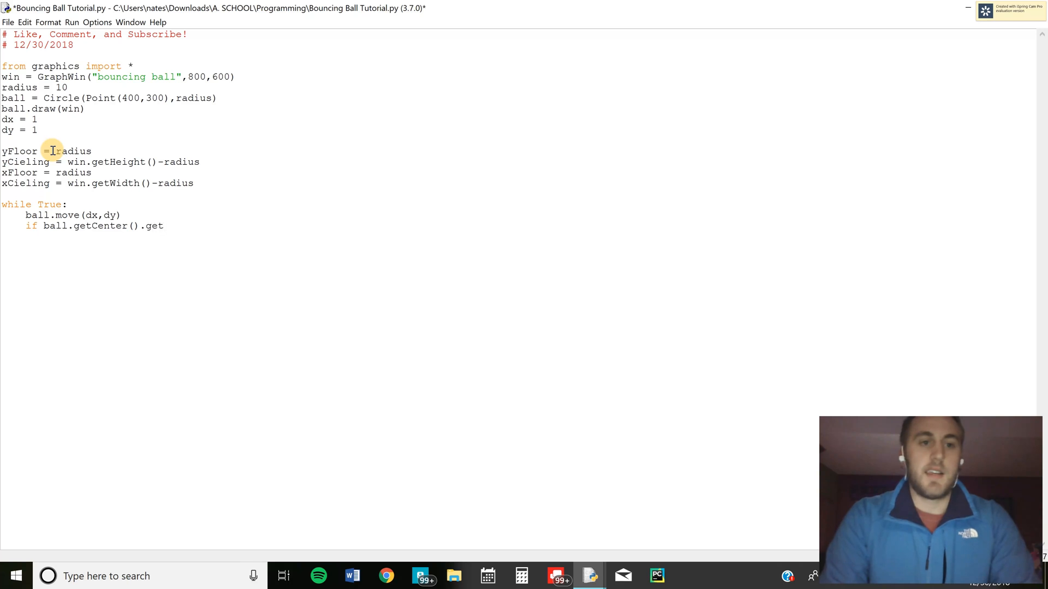
text(Y()<)
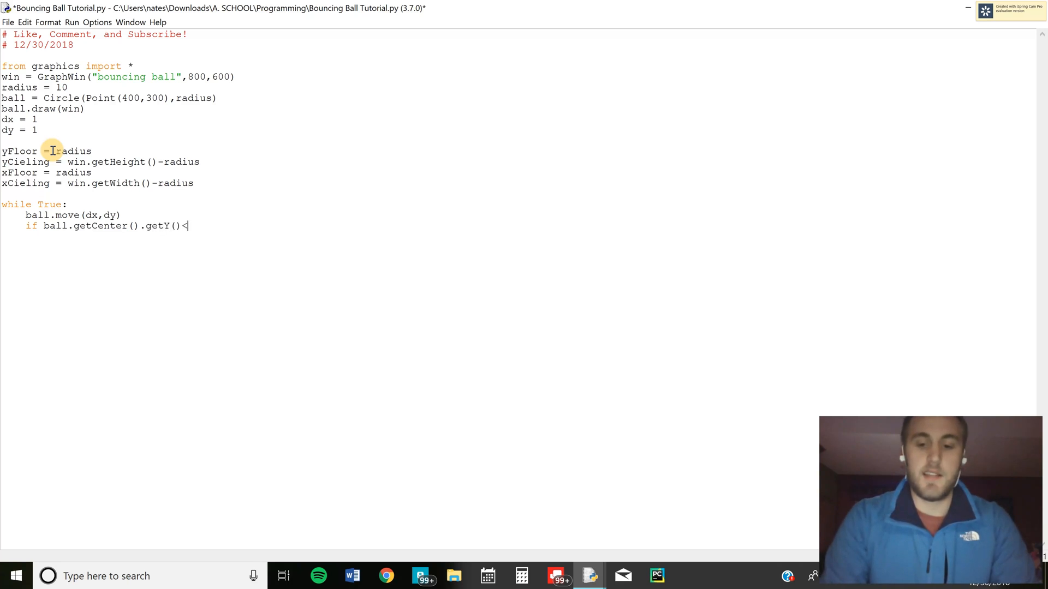
text(= yF)
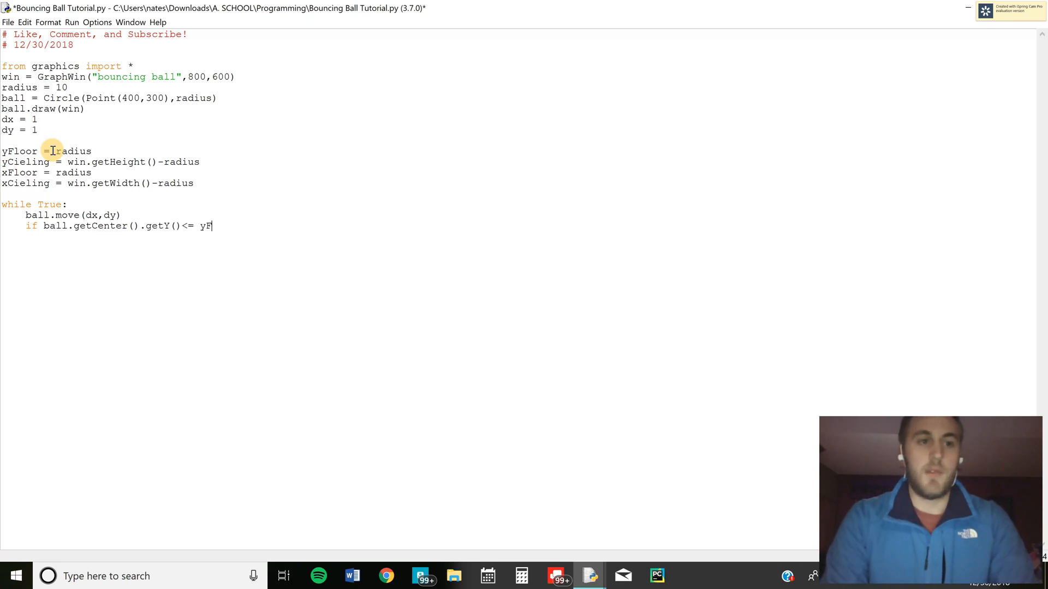
text(loor)
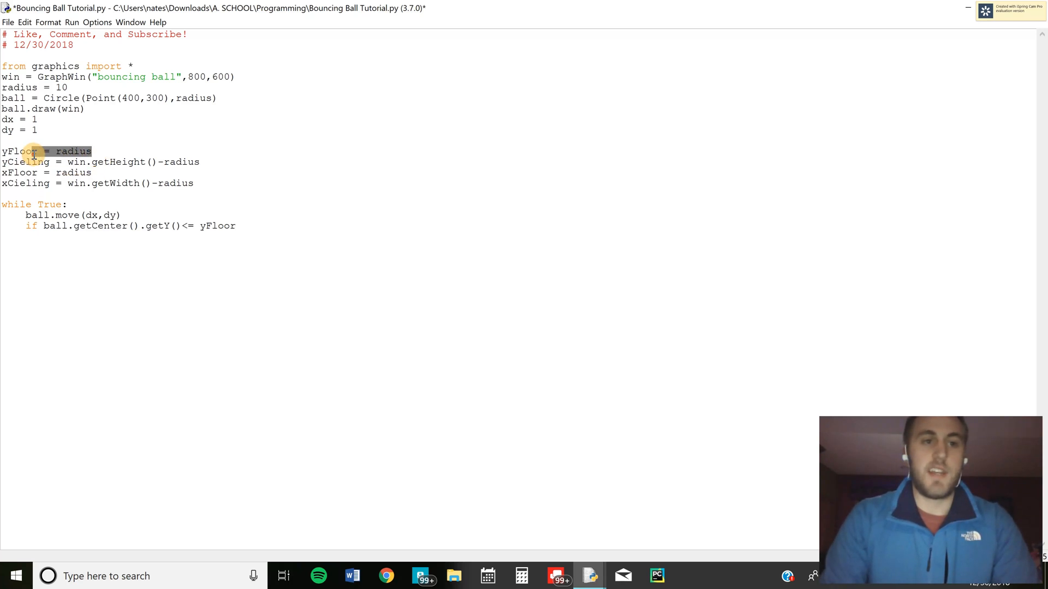
Step: Fix the stray letters and extend the condition with 'or ball.getCenter().getY() >= yCieling:'
click(237, 226)
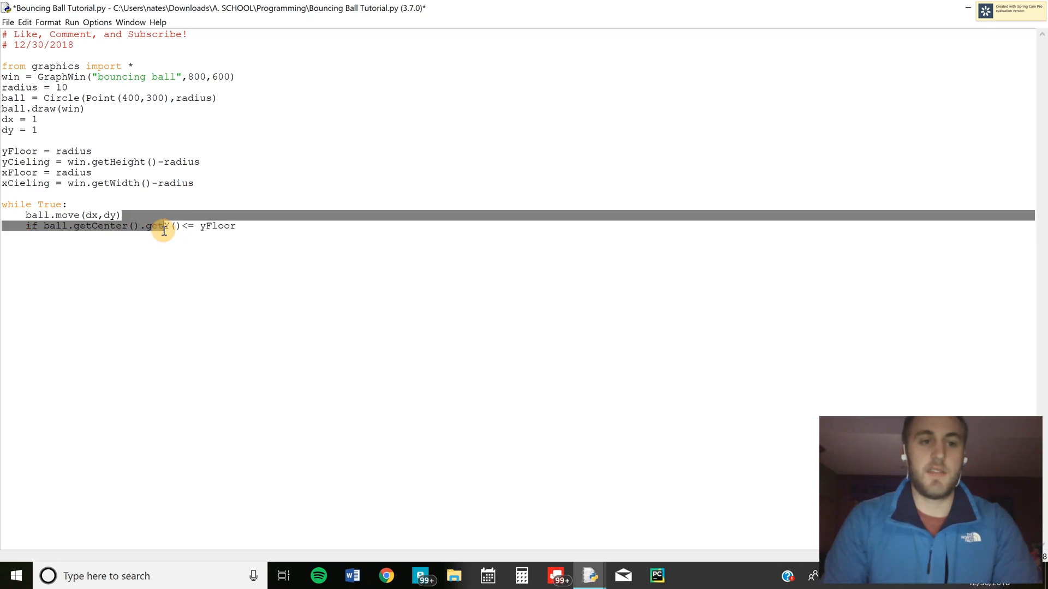
click(157, 226)
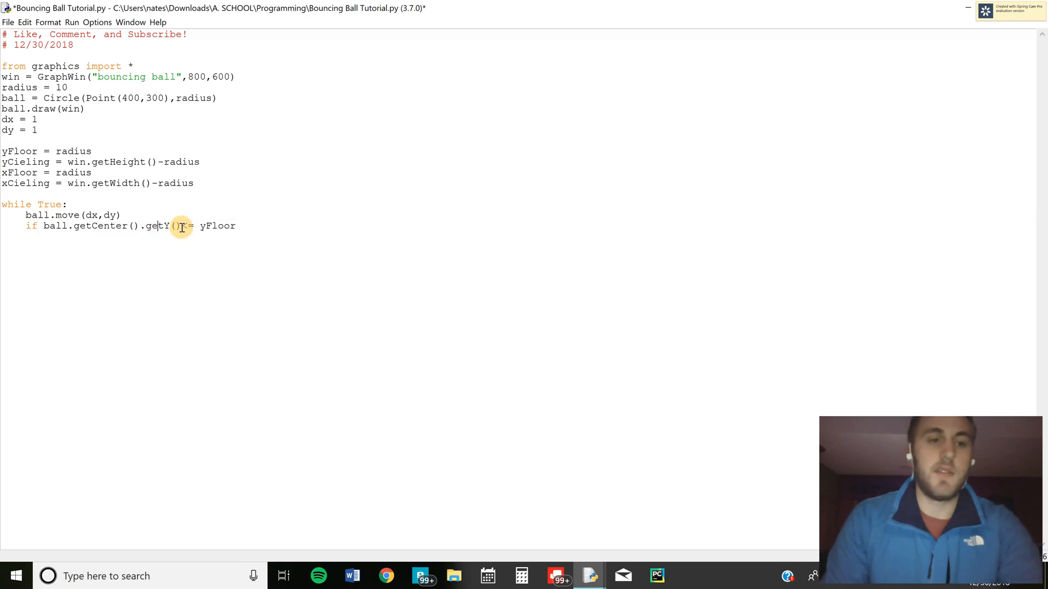
text(ra)
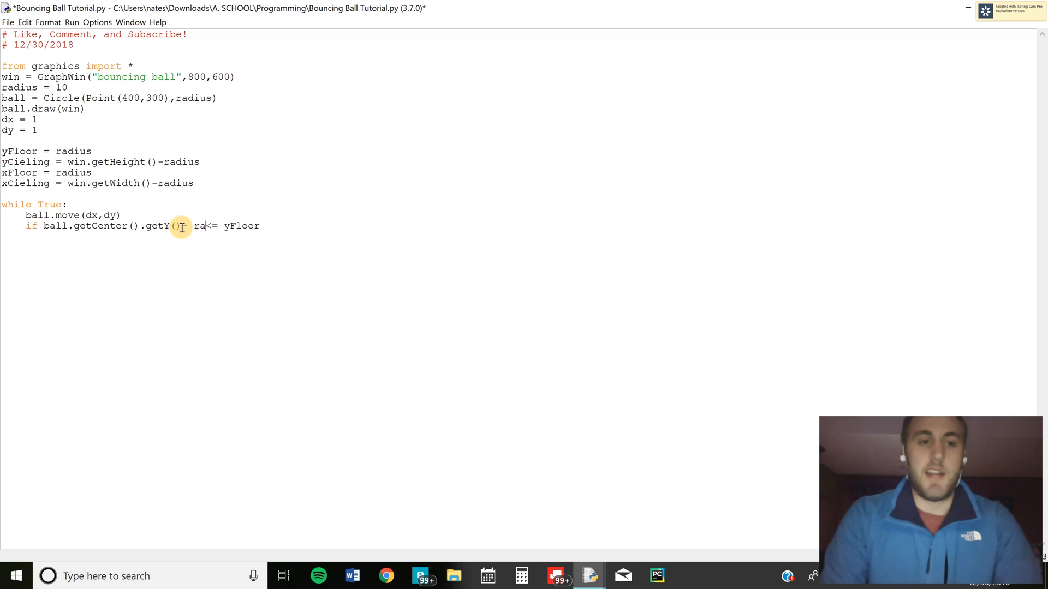
key(Backspace)
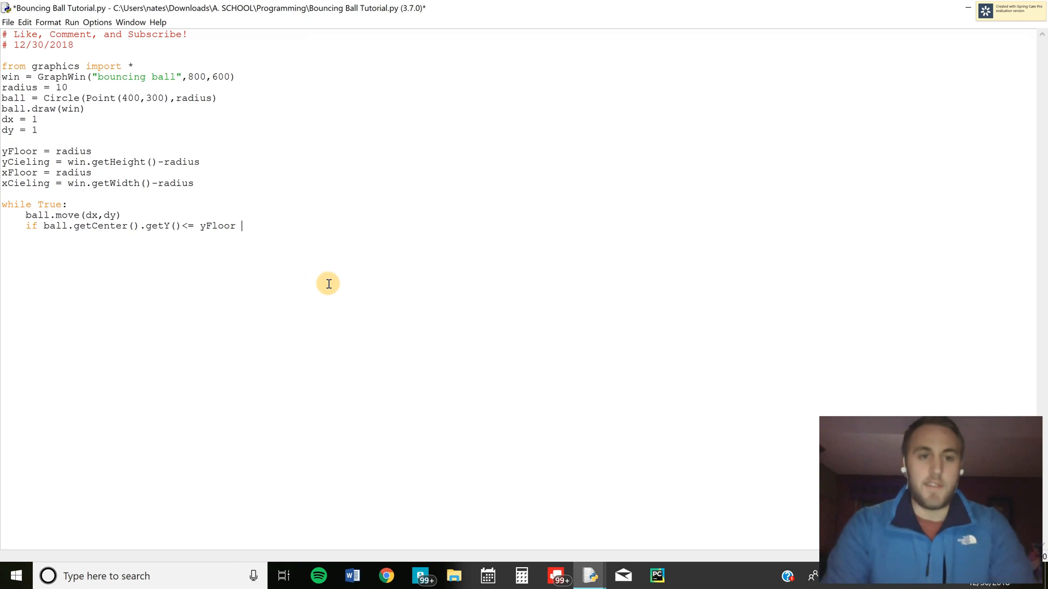
text(or)
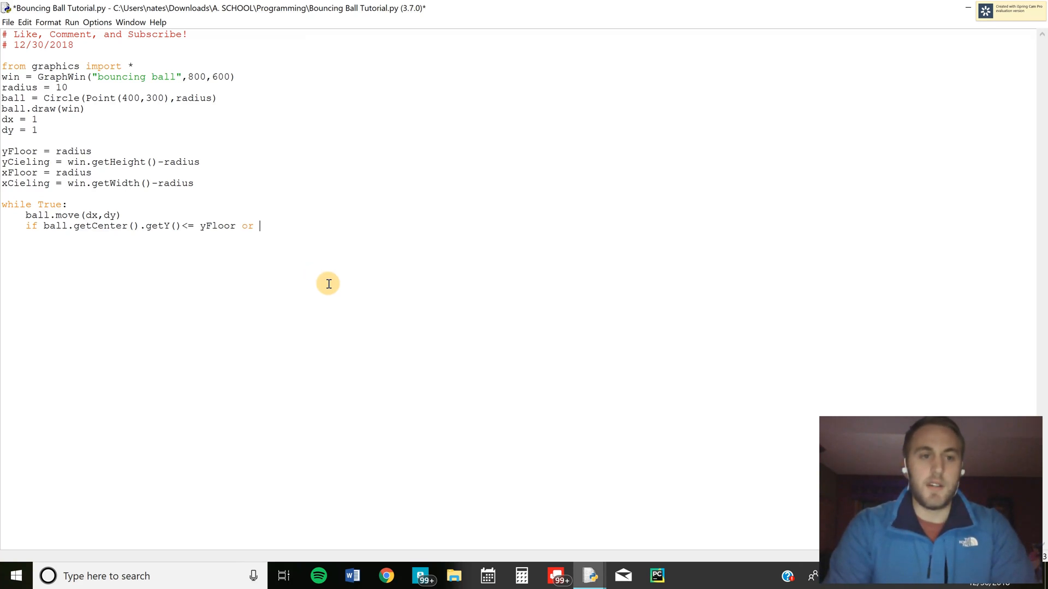
text(ball.getCenter().getY()
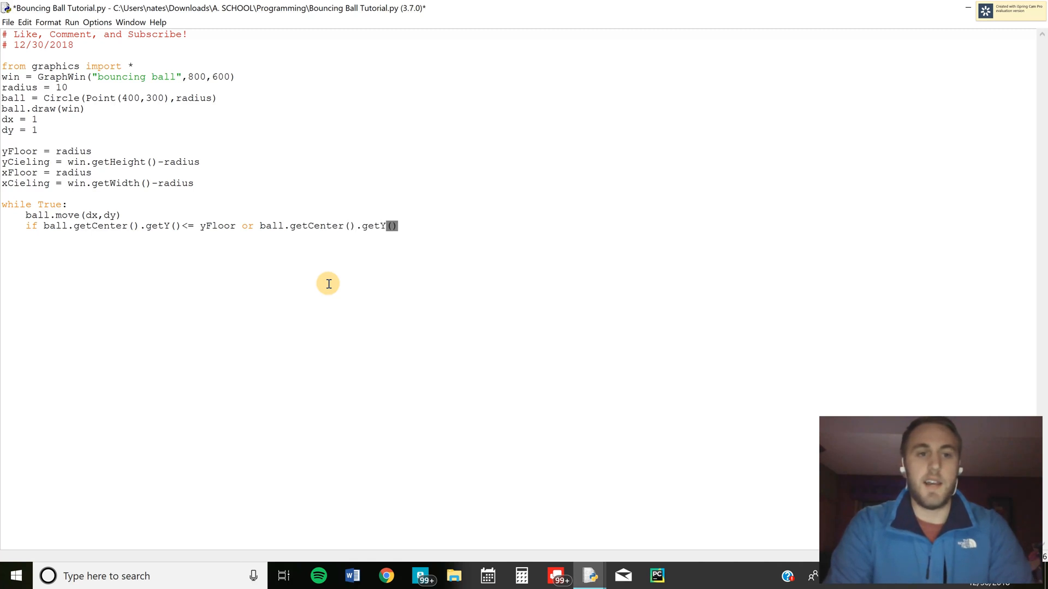
text(>= y)
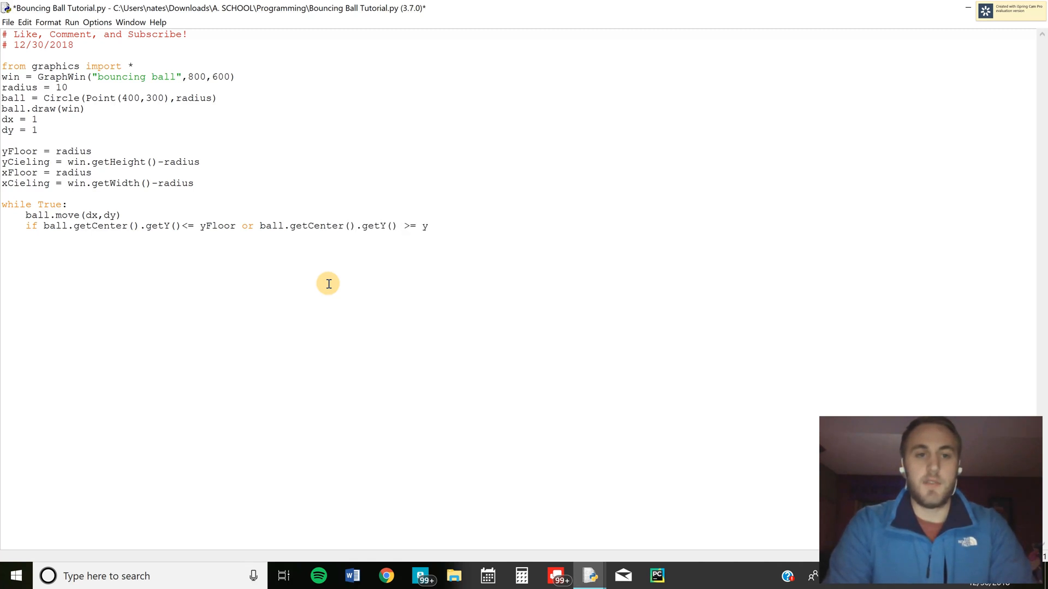
text(Cieling:)
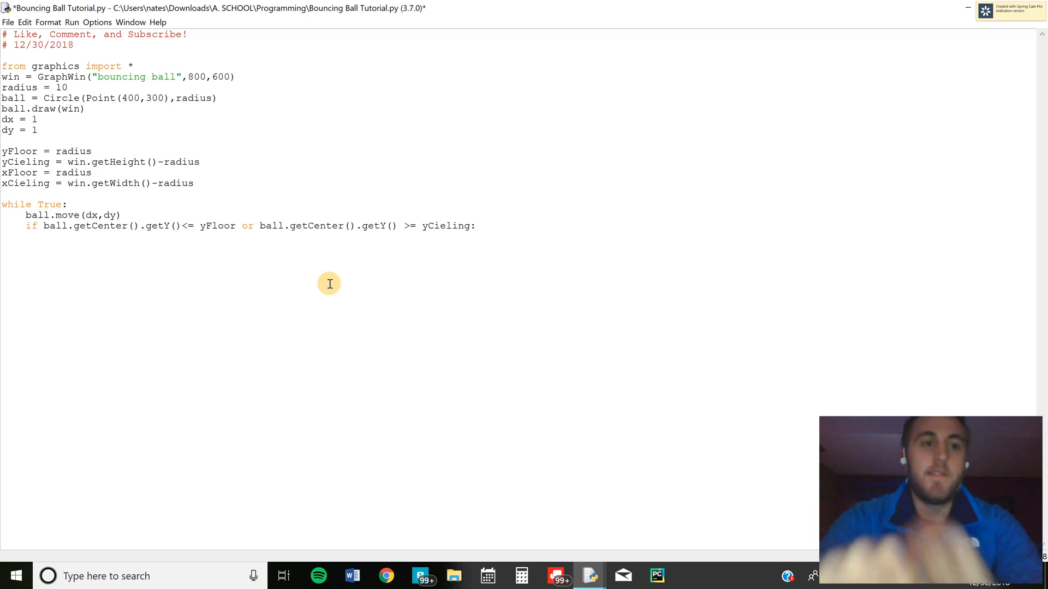
Step: Reverse dy with 'dy = -dy' under the if
text(d)
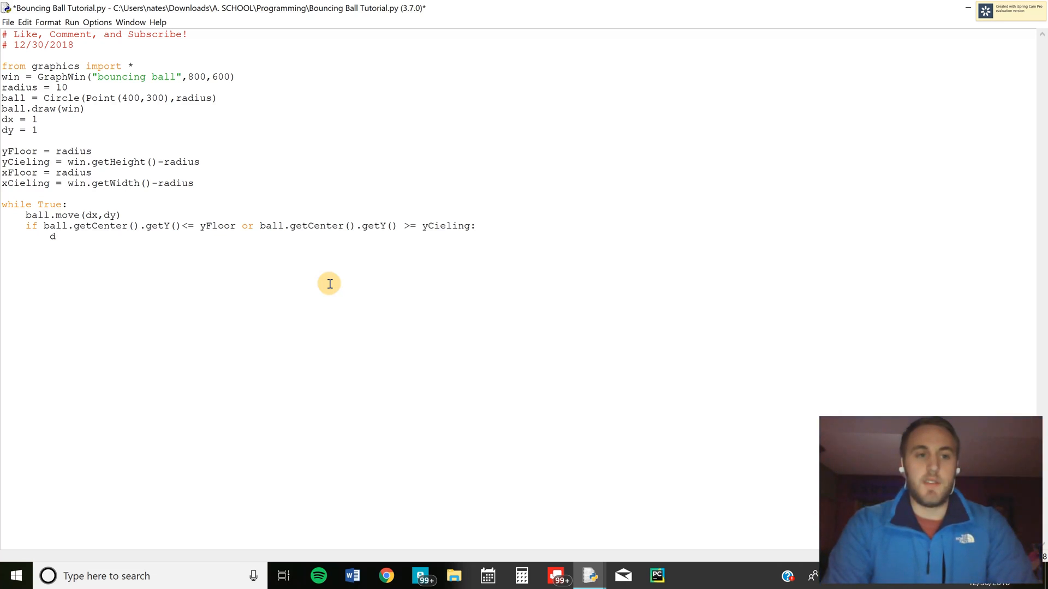
text(y = -dy)
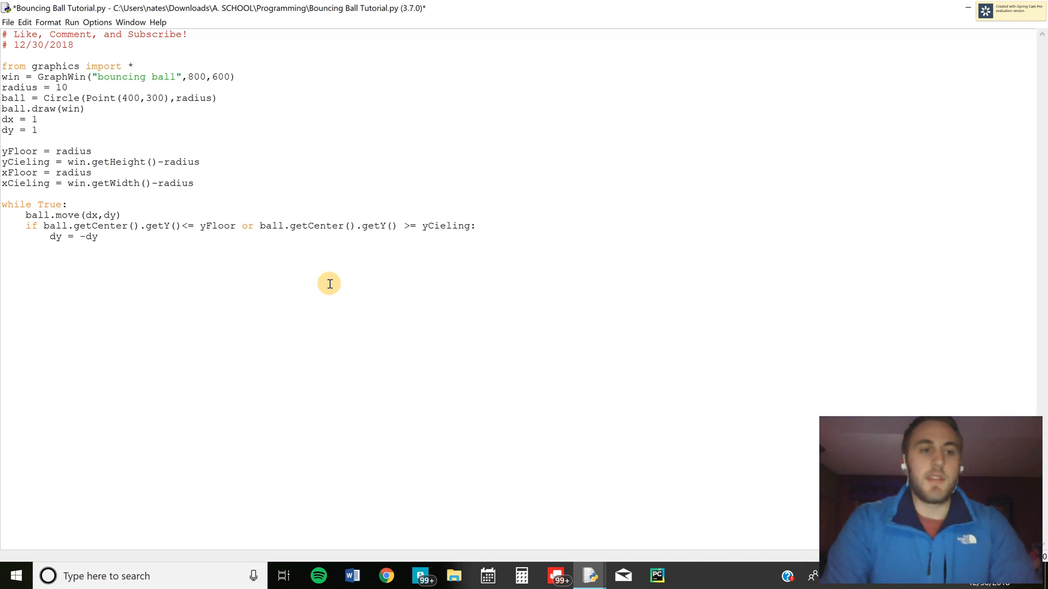
Step: Add an elif reversing dx when getX() is <= xFloor or >= xCieling
text(elif)
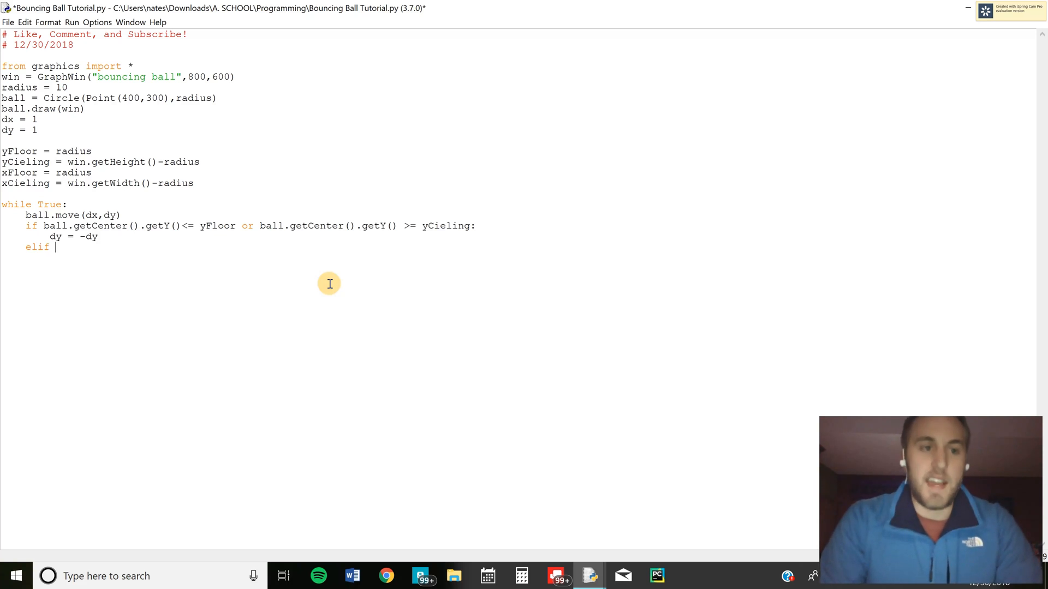
text(ball.getCe)
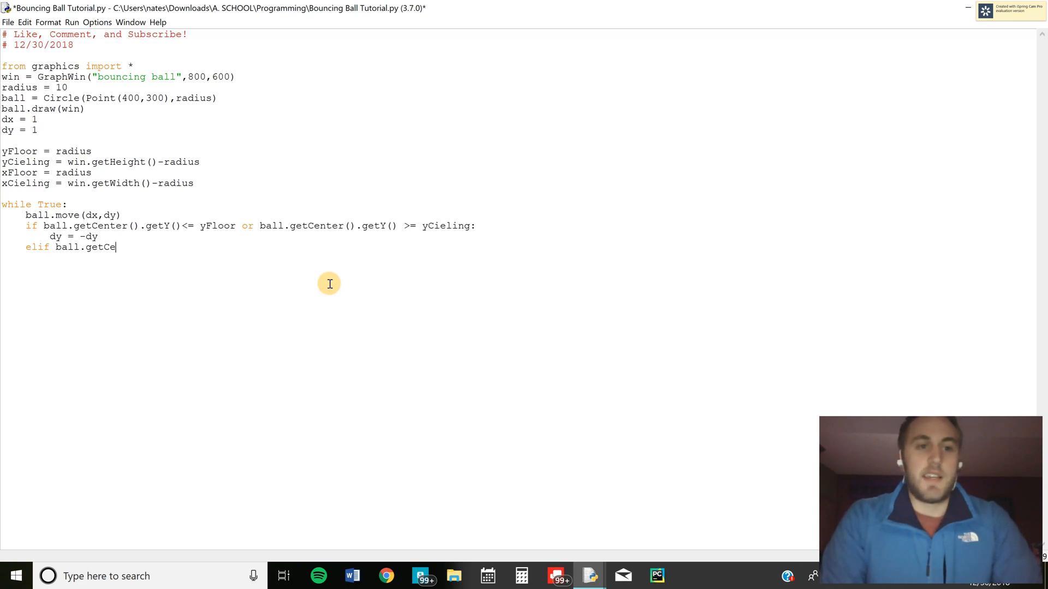
text(nter().get)
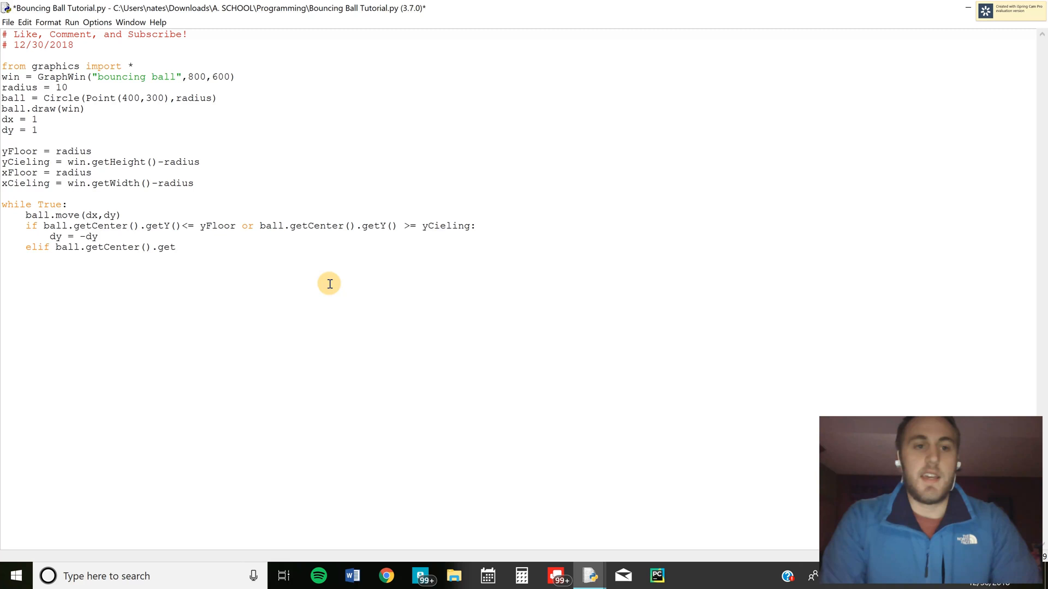
text(X()<=)
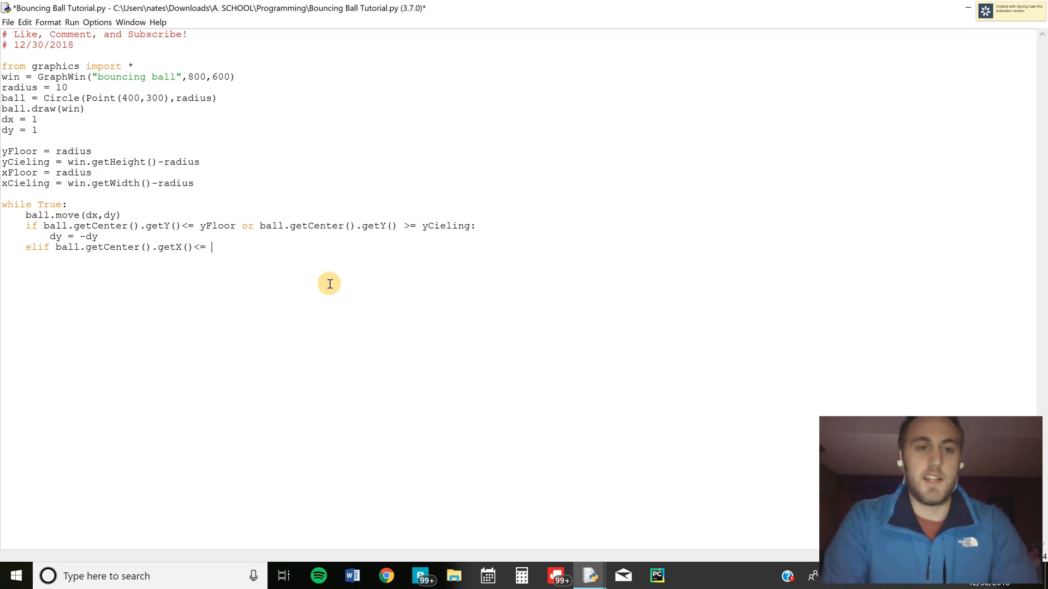
text(xFloor or ball.g)
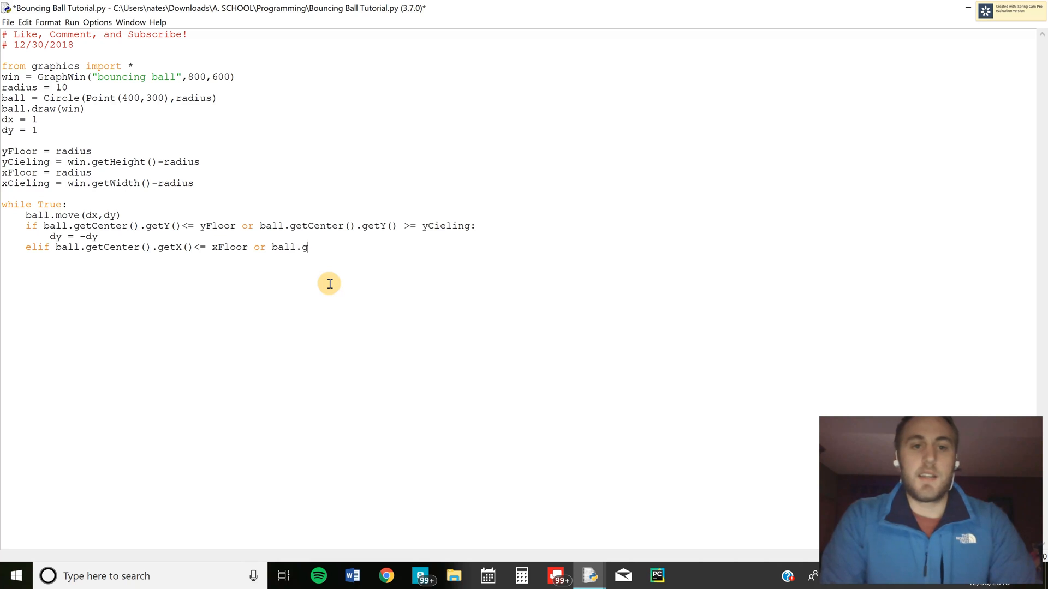
text(etCenter().ge)
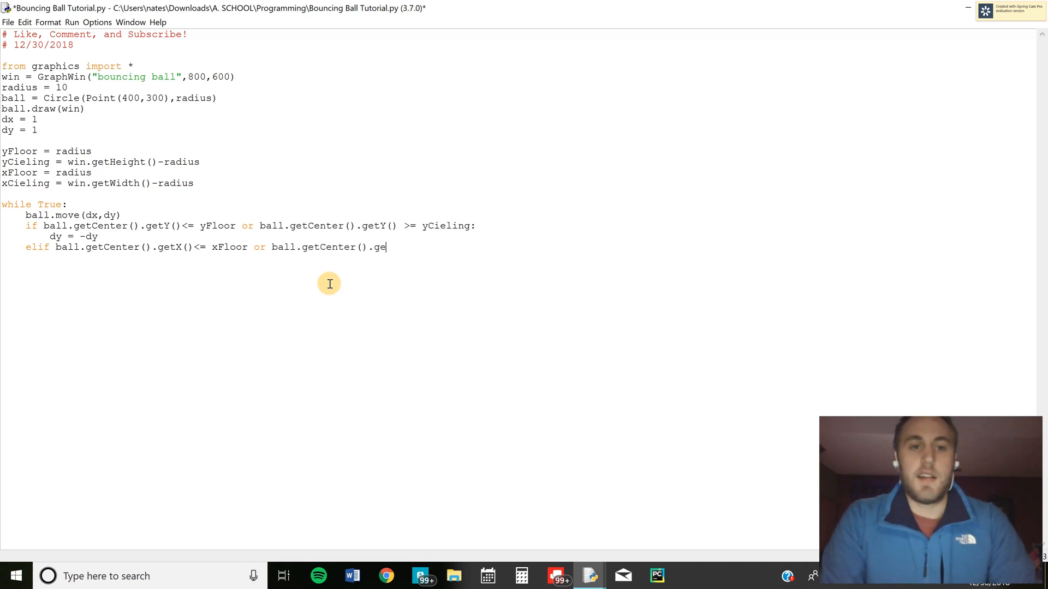
text(tX() >= xCieling:)
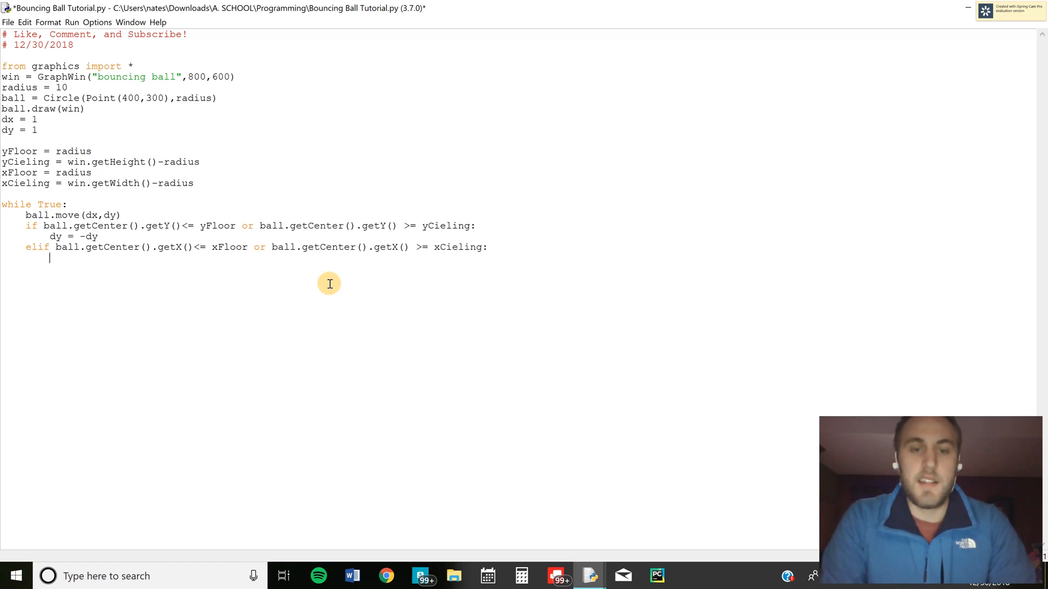
text(dx =)
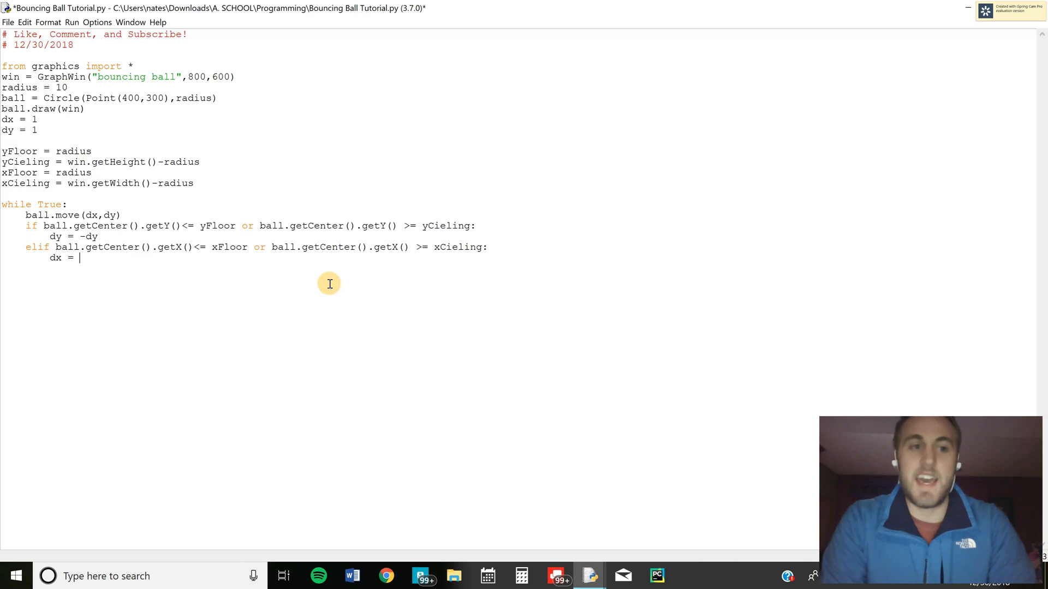
text(-dx)
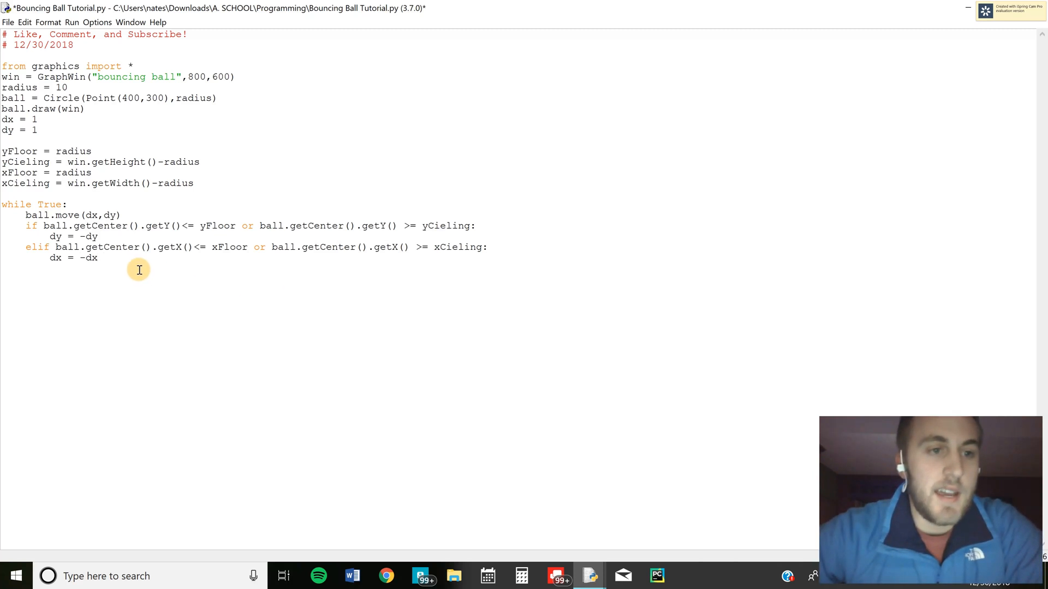
mouse_move(92, 206)
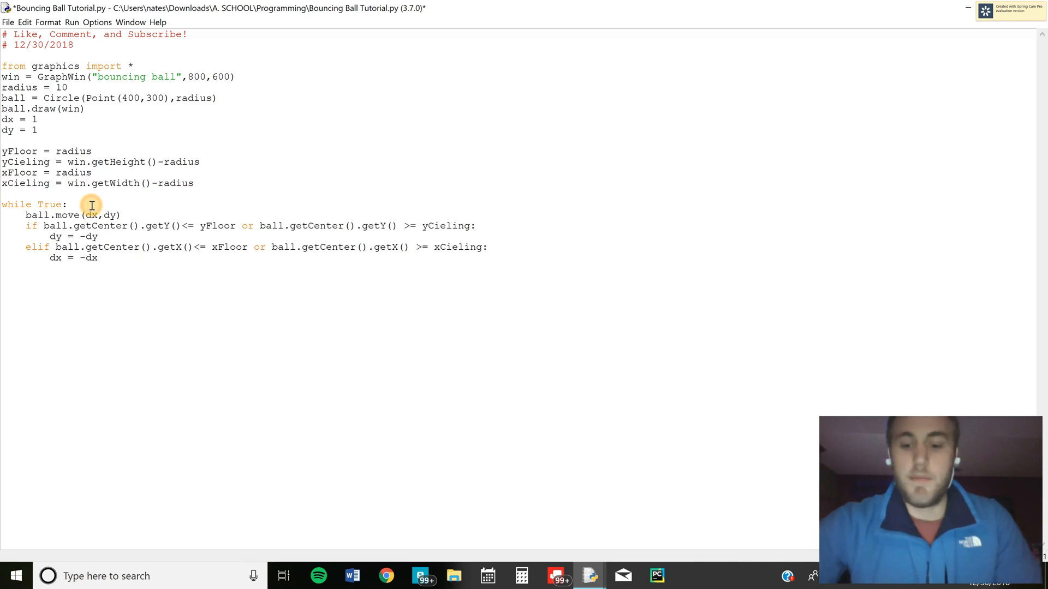
Step: Insert time.sleep(.01) at the top of the loop, then save and run the script
text(time.slee)
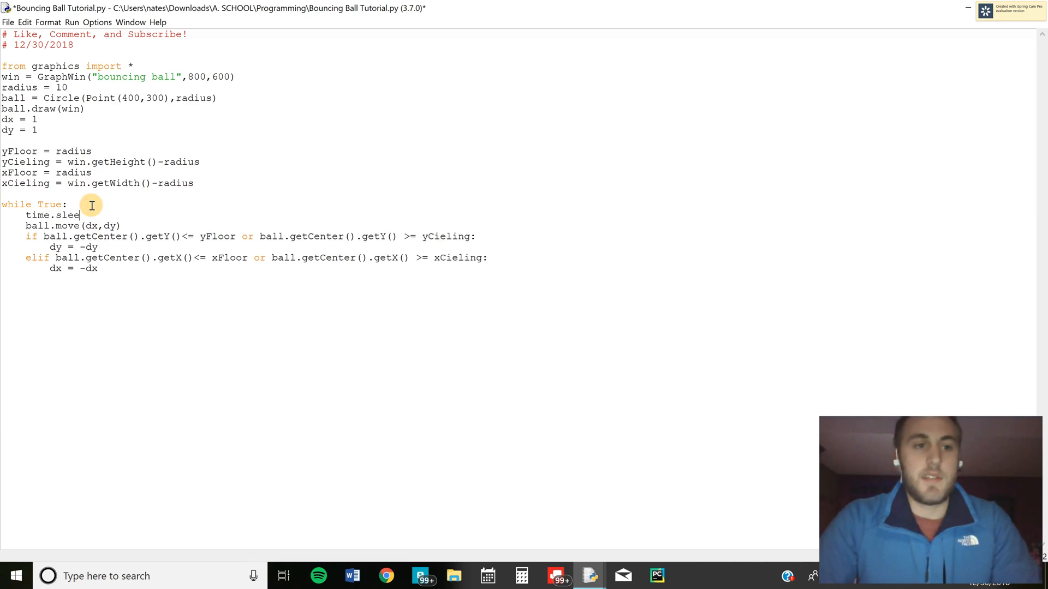
text((.)
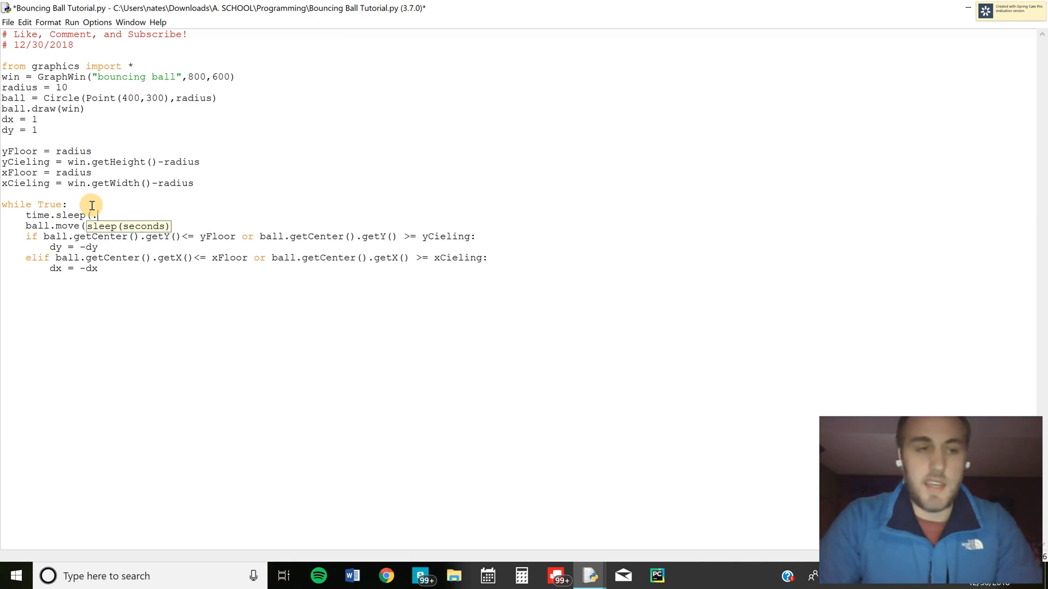
text(01)
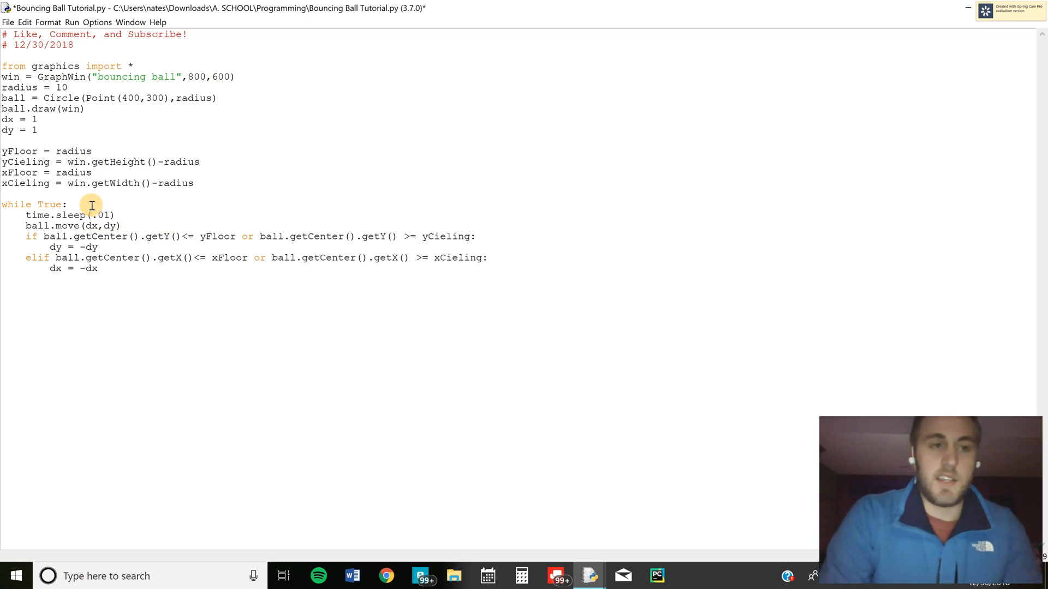
key(F5)
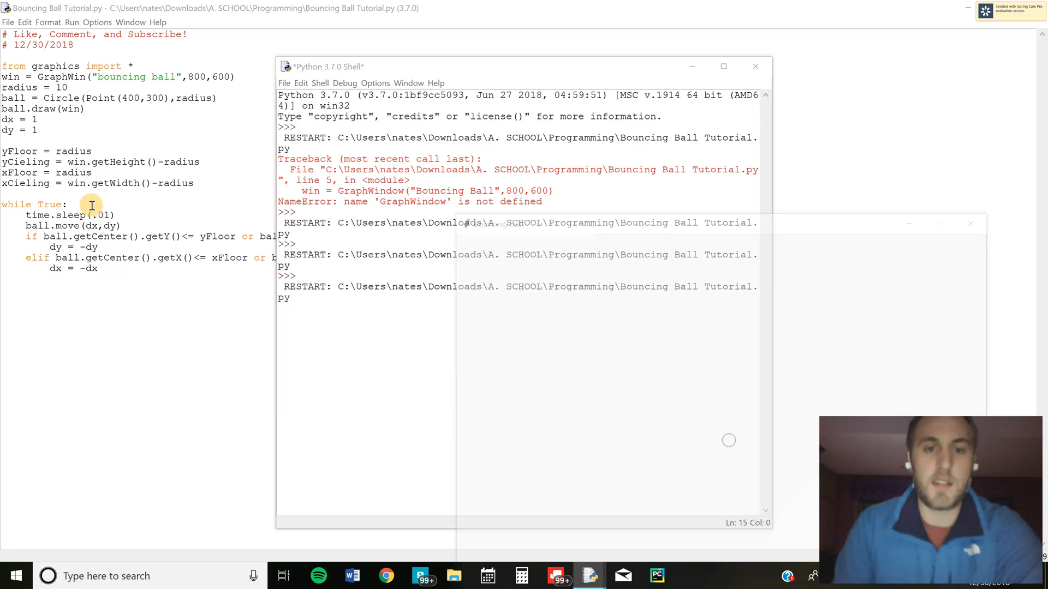